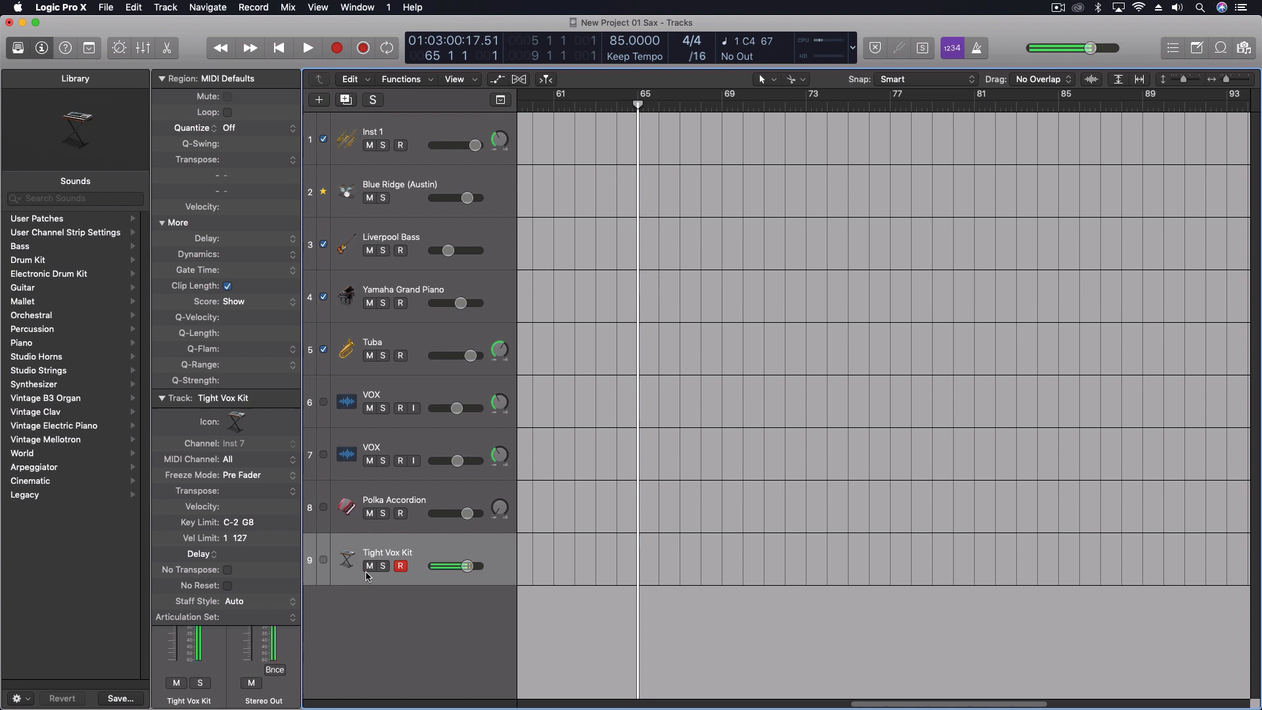
Arm both the Polka Accordion and Tight Vox Kit tracks for recording.
{"action": "left_click", "coordinate": [394, 500]}
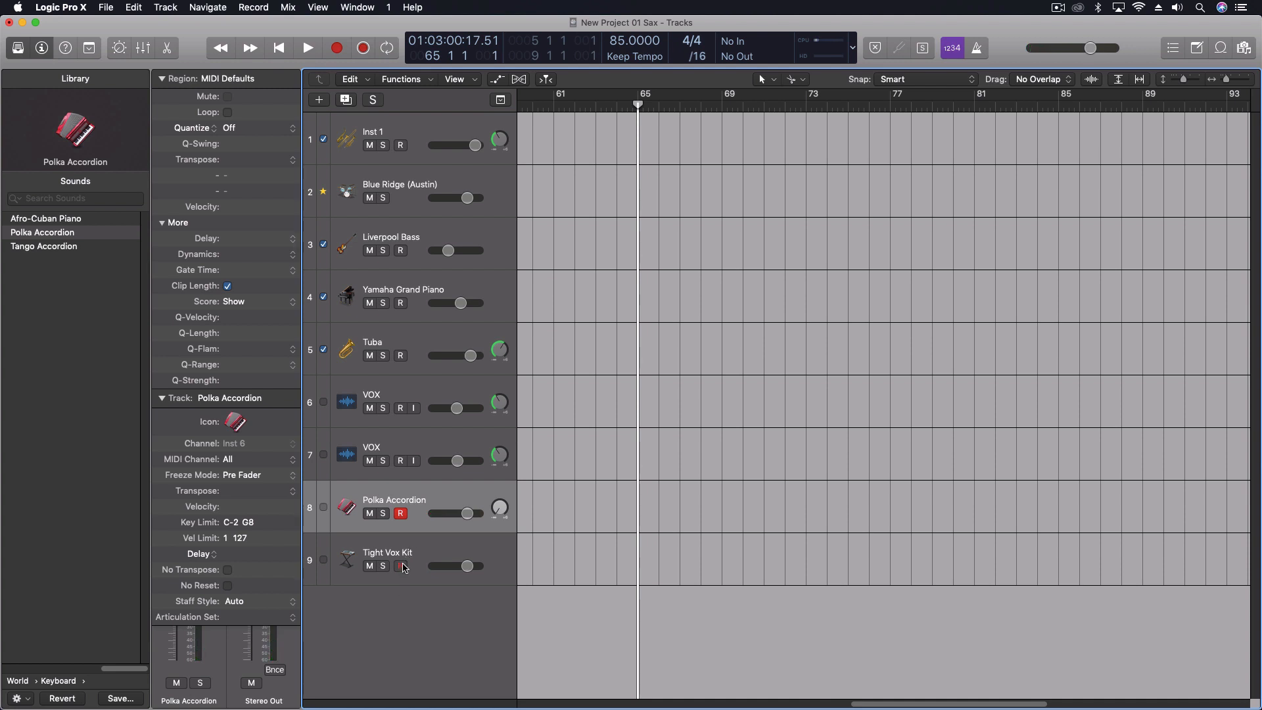
{"action": "left_click", "coordinate": [401, 566]}
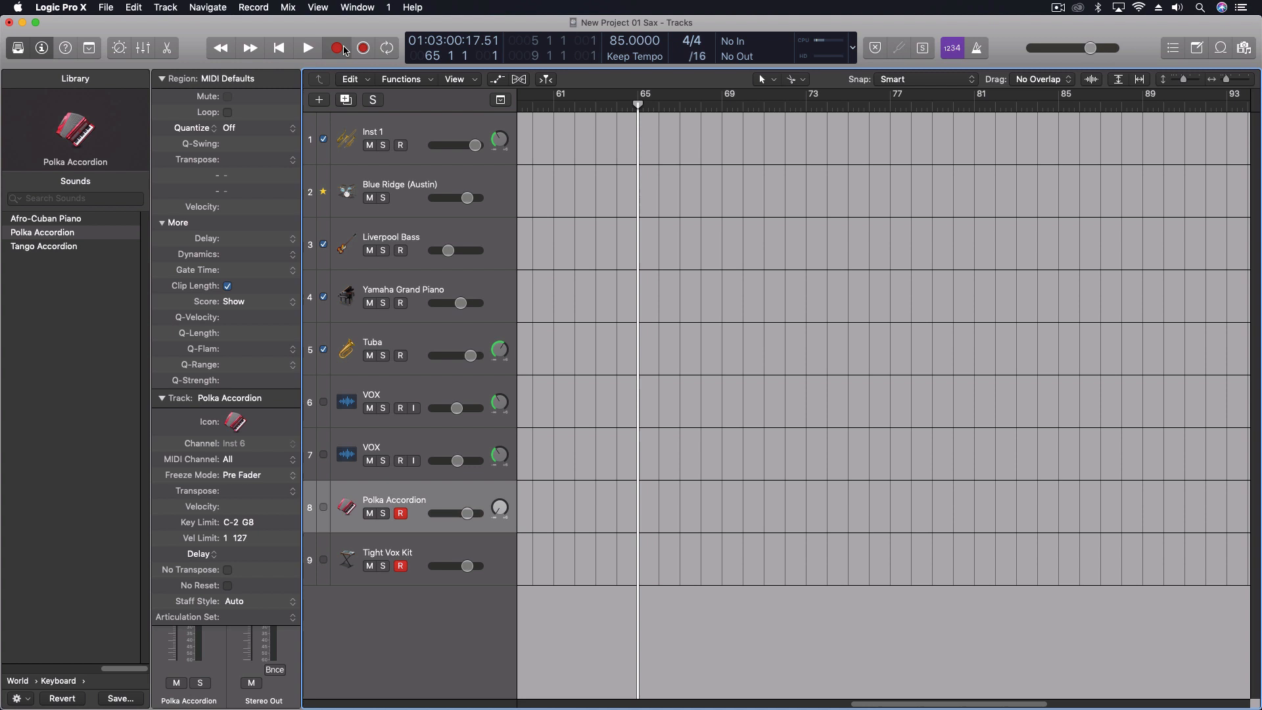
Record a short accordion phrase at bar 65 onto the two armed tracks.
{"action": "left_click", "coordinate": [306, 47]}
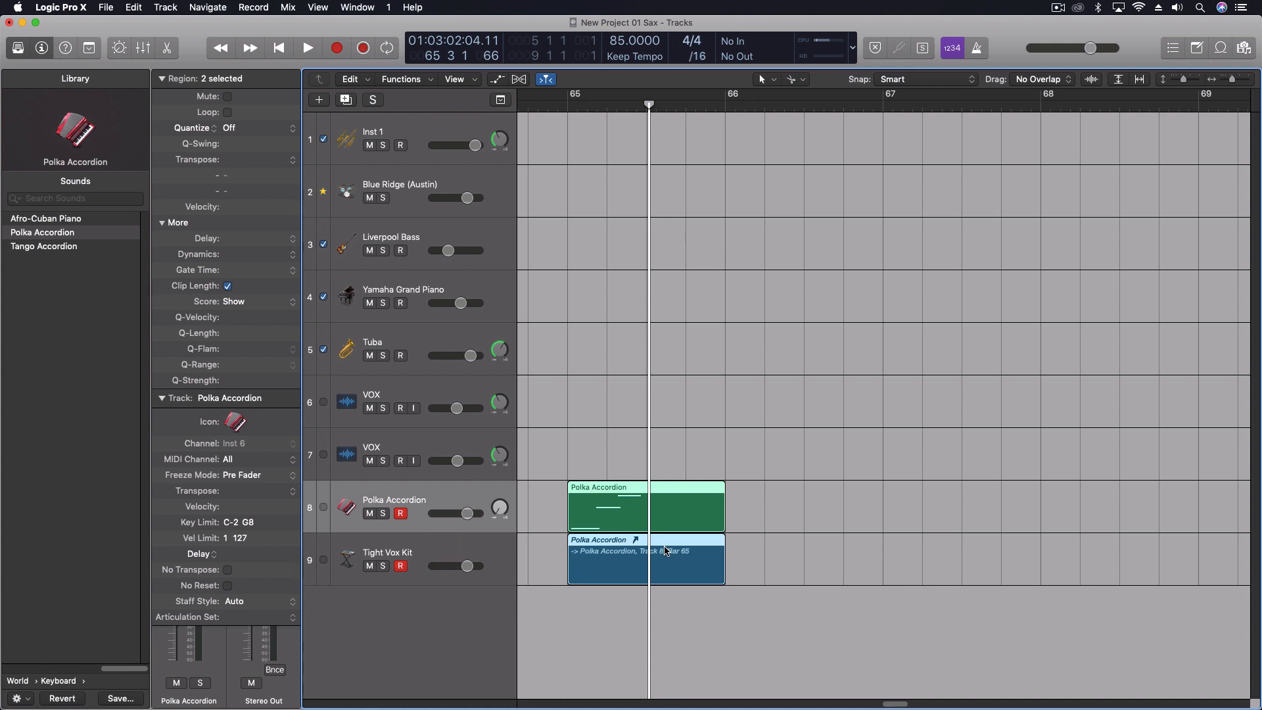
{"action": "mouse_move", "coordinate": [649, 486]}
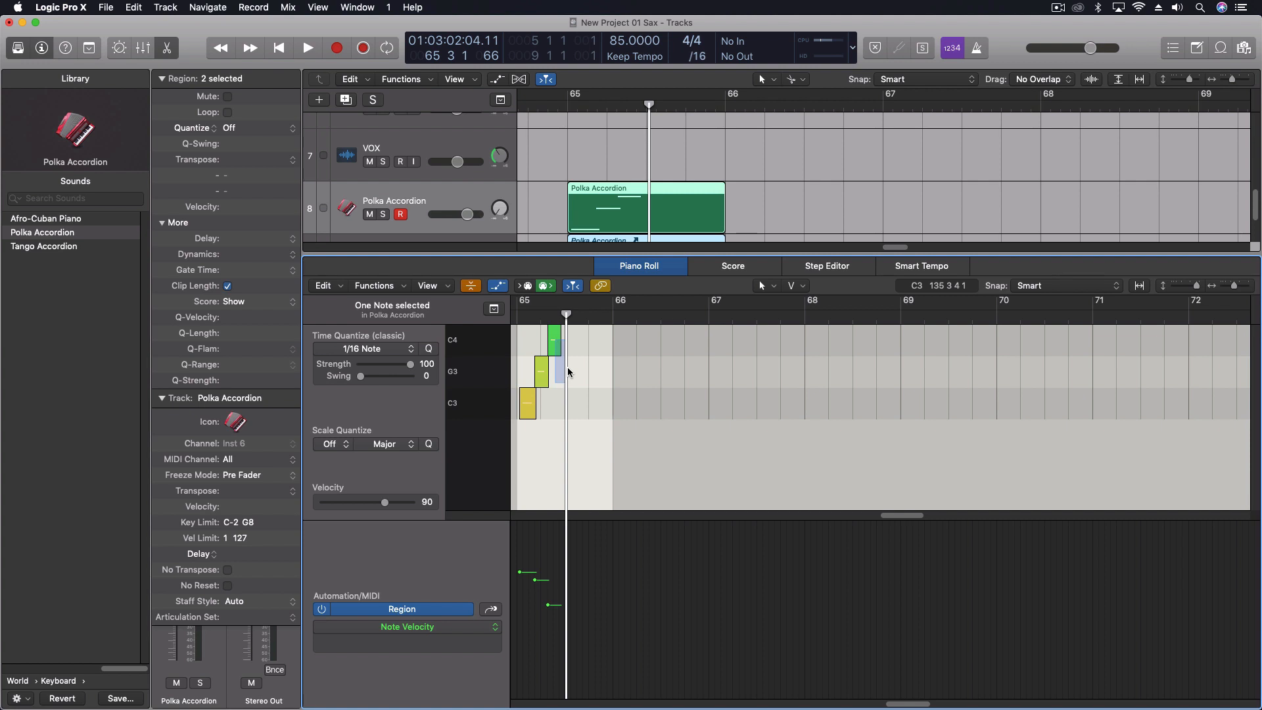
Close the Piano Roll editor so only the track list shows.
{"action": "left_click", "coordinate": [584, 342]}
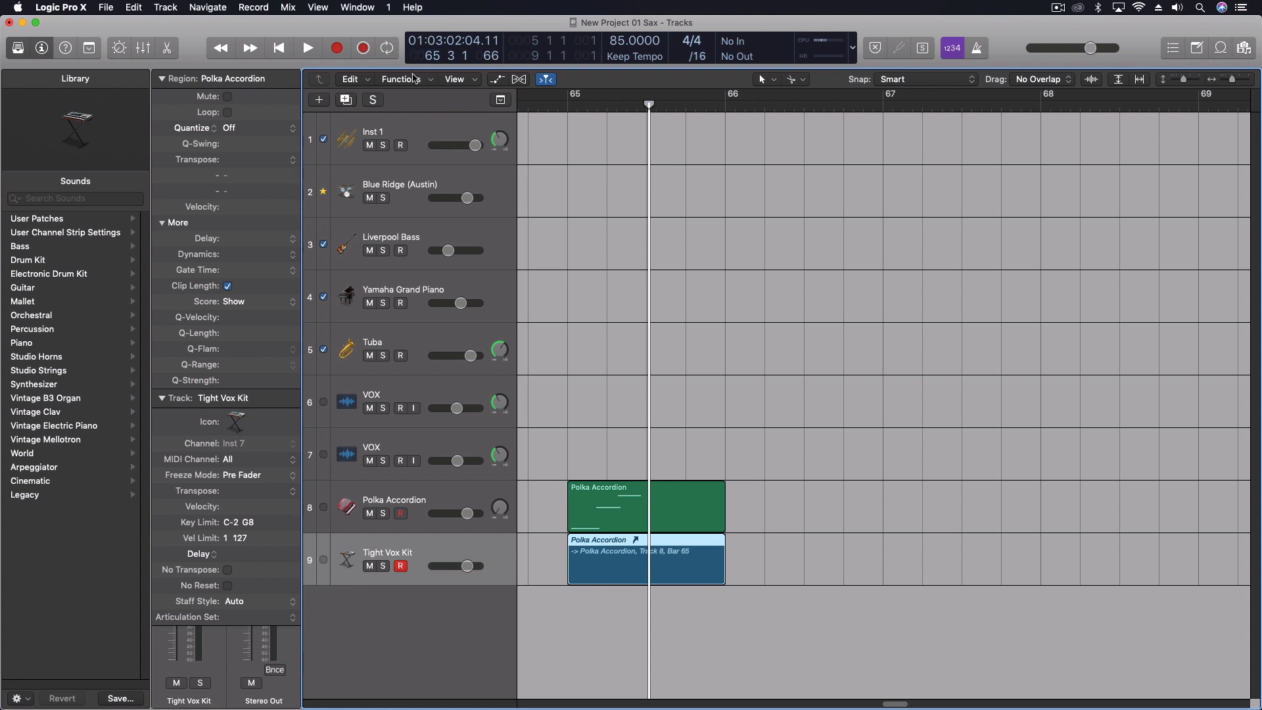
Convert the Tight Vox Kit alias region at bar 65 into an independent copy via the Functions menu.
{"action": "left_click", "coordinate": [402, 79]}
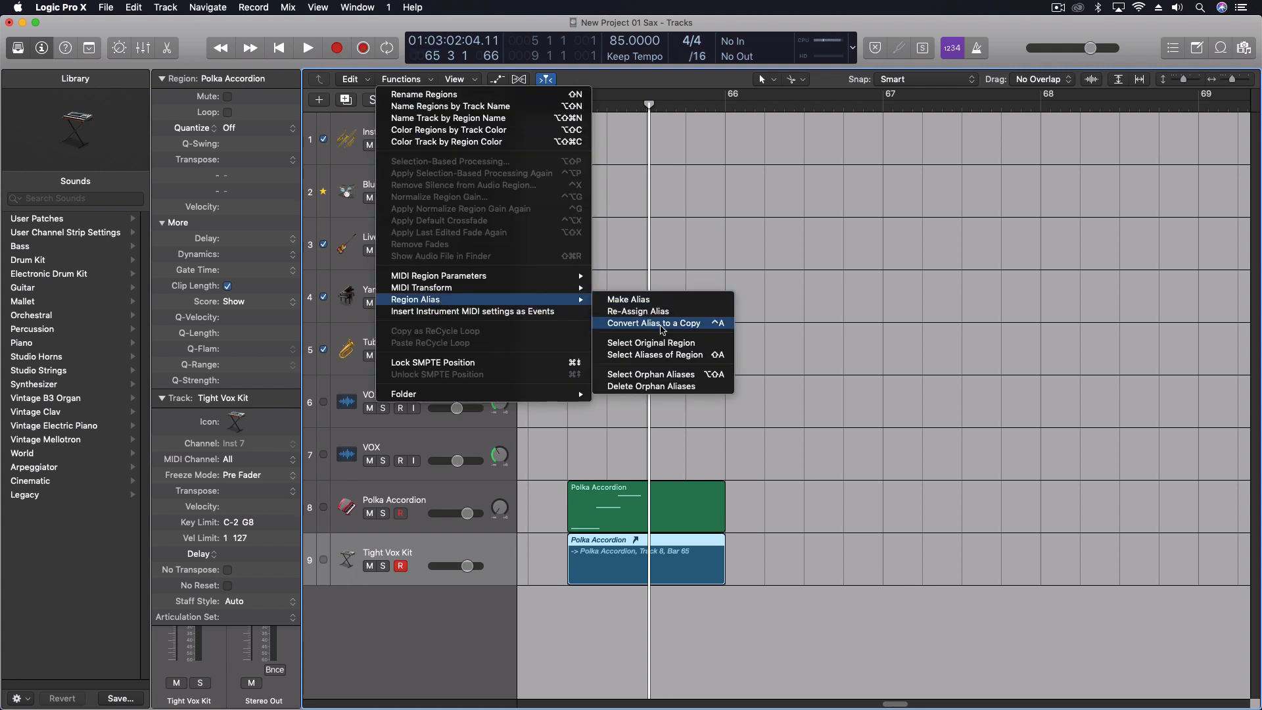
{"action": "left_click", "coordinate": [654, 323]}
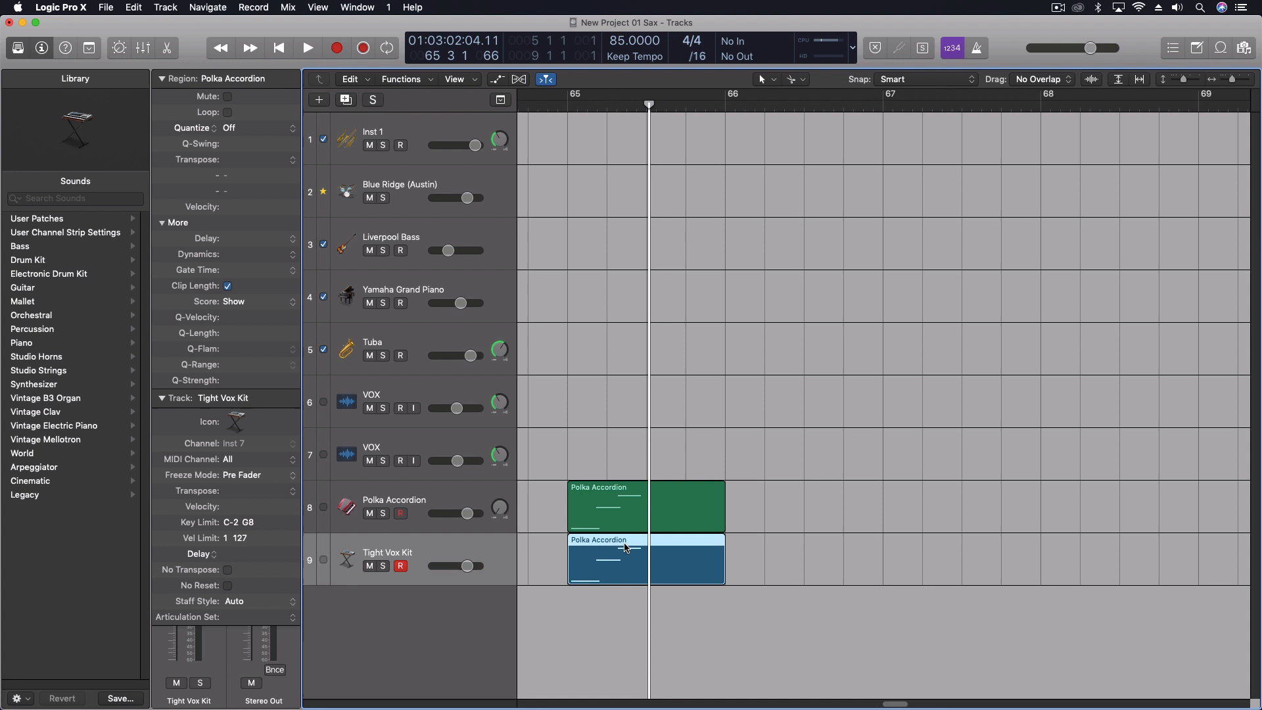
{"action": "mouse_move", "coordinate": [507, 505]}
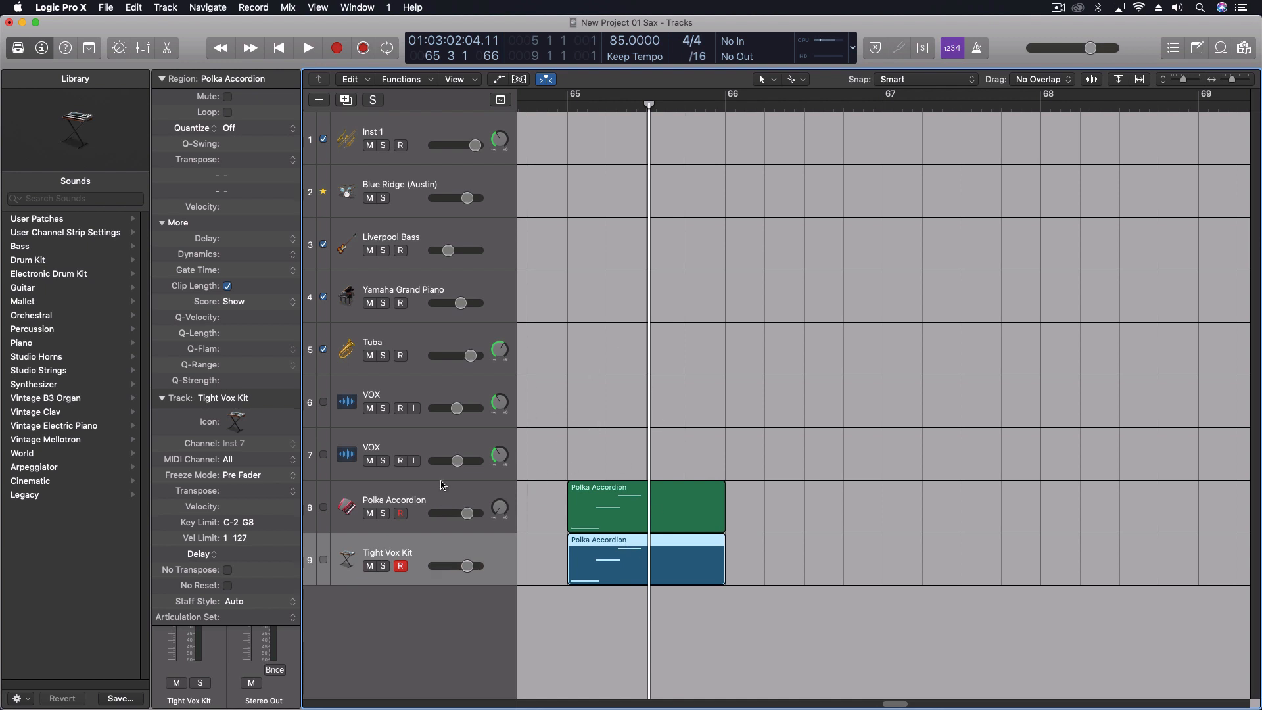
{"action": "mouse_move", "coordinate": [451, 516]}
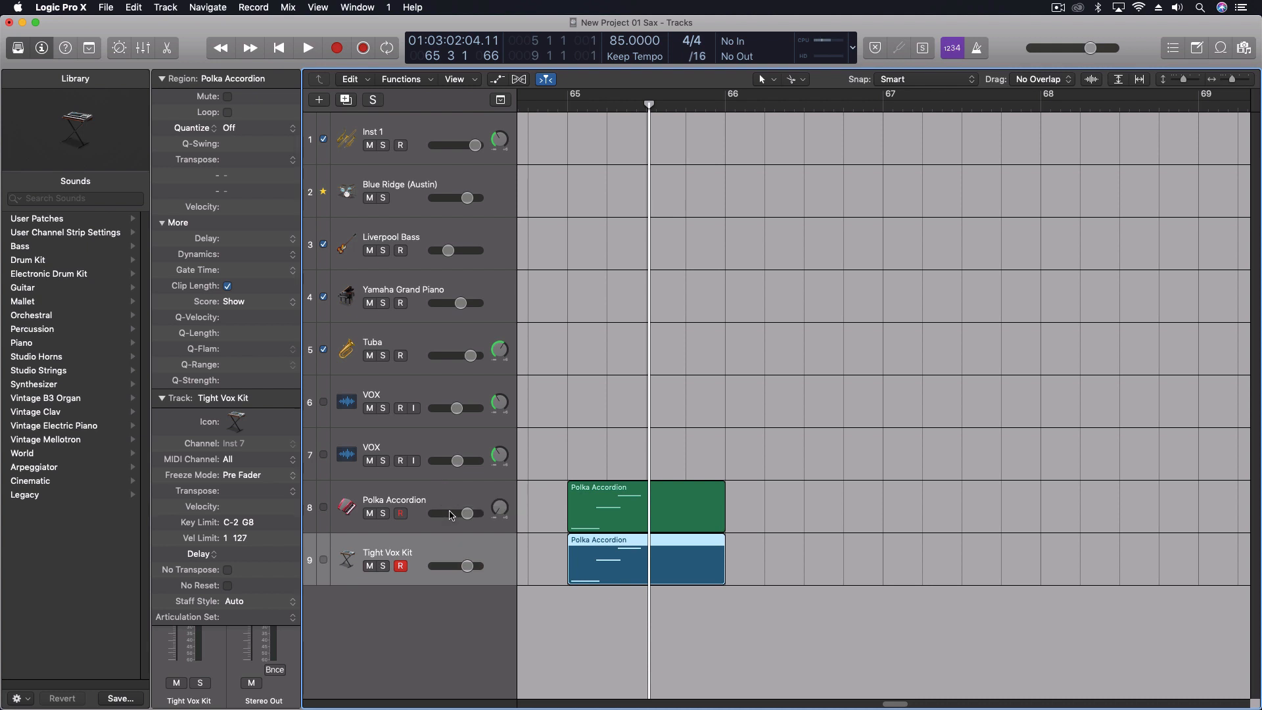
{"action": "mouse_move", "coordinate": [399, 519]}
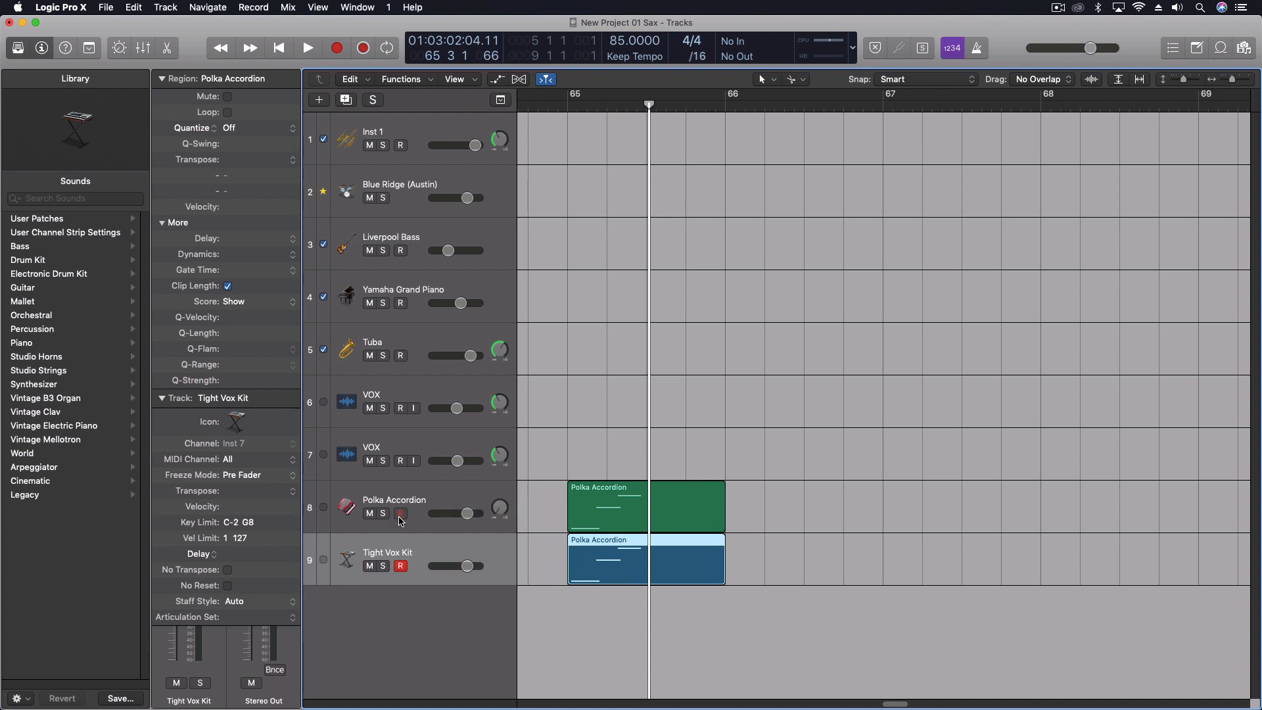
Arm the Polka Accordion track, then select and arm the second VOX track.
{"action": "left_click", "coordinate": [420, 505]}
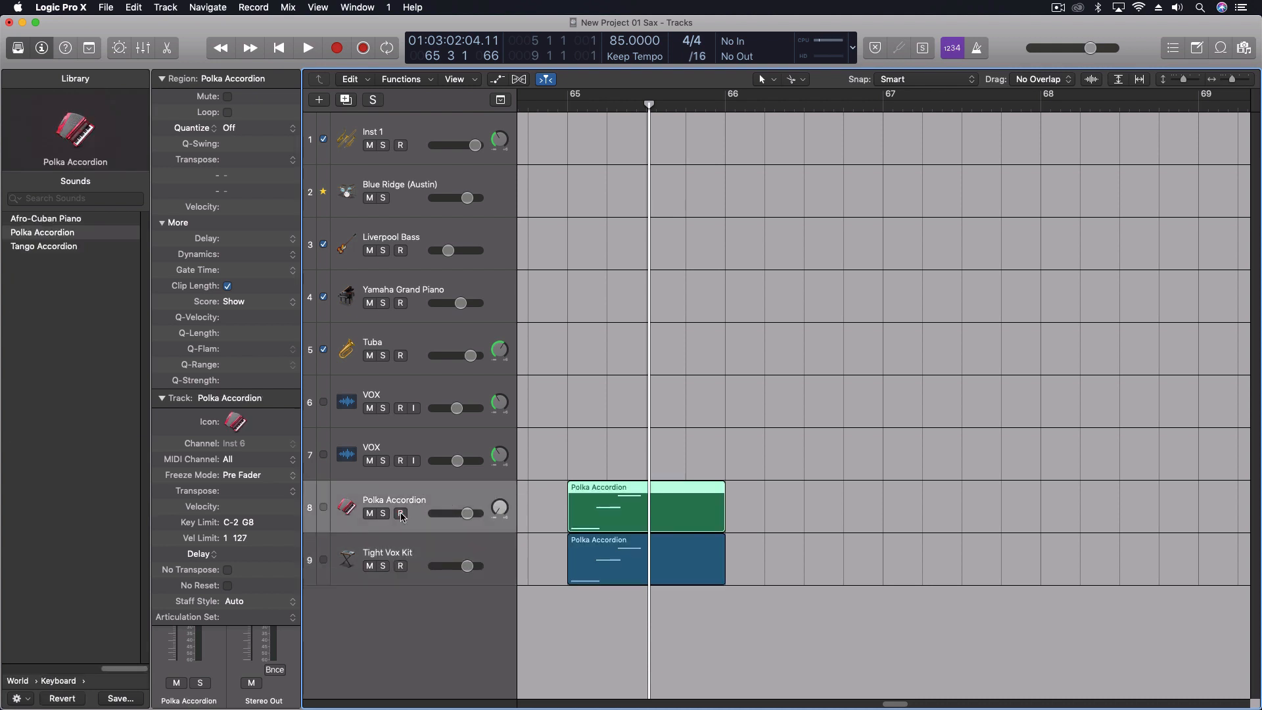
{"action": "left_click", "coordinate": [401, 513]}
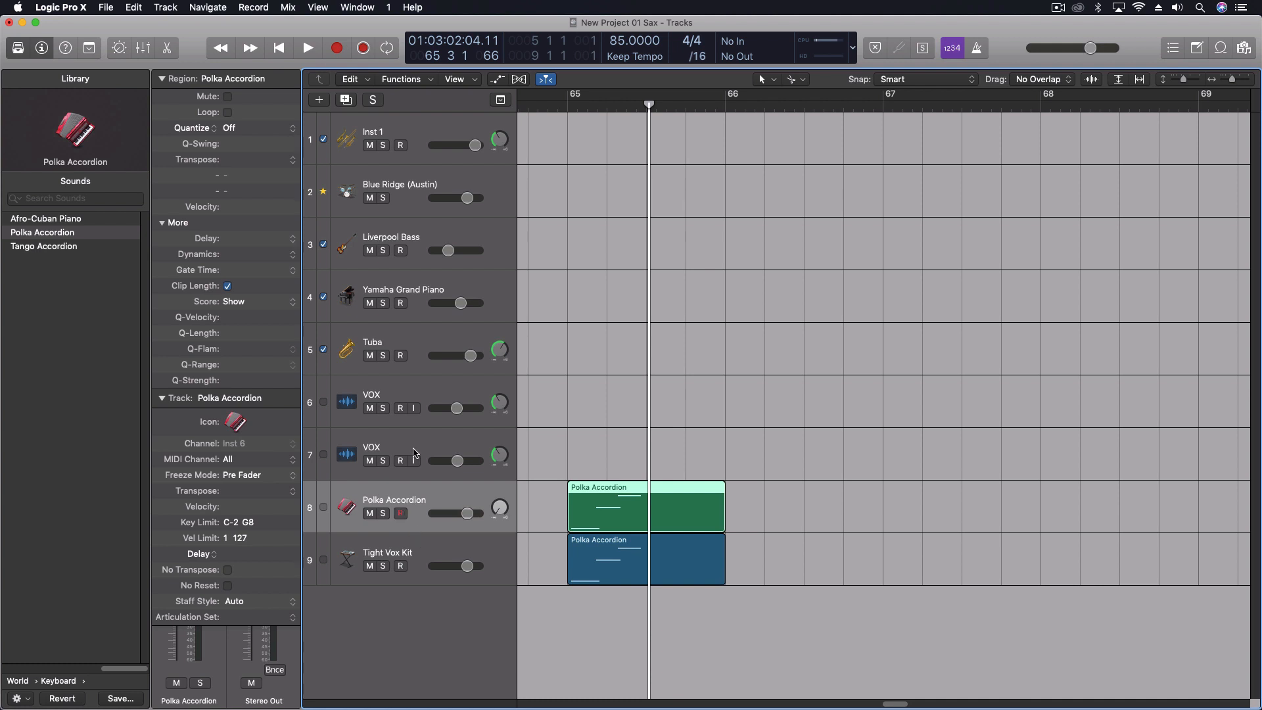
{"action": "left_click", "coordinate": [384, 447]}
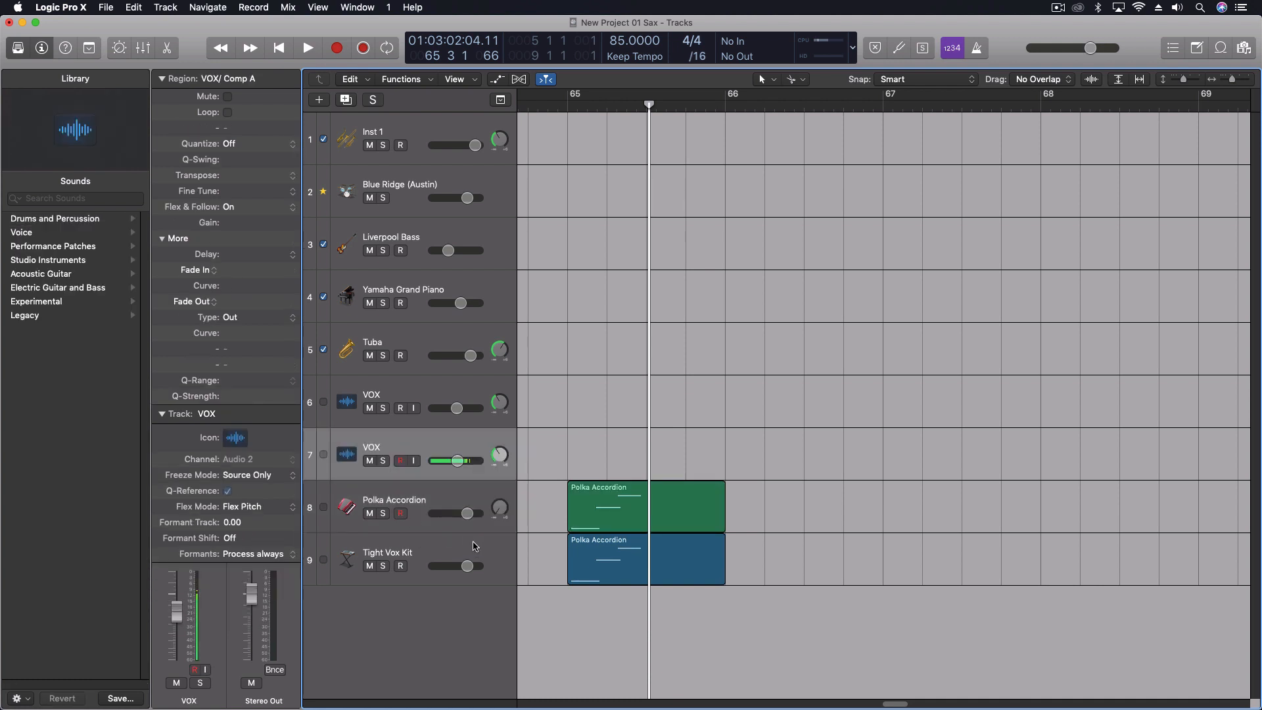
{"action": "mouse_move", "coordinate": [396, 449]}
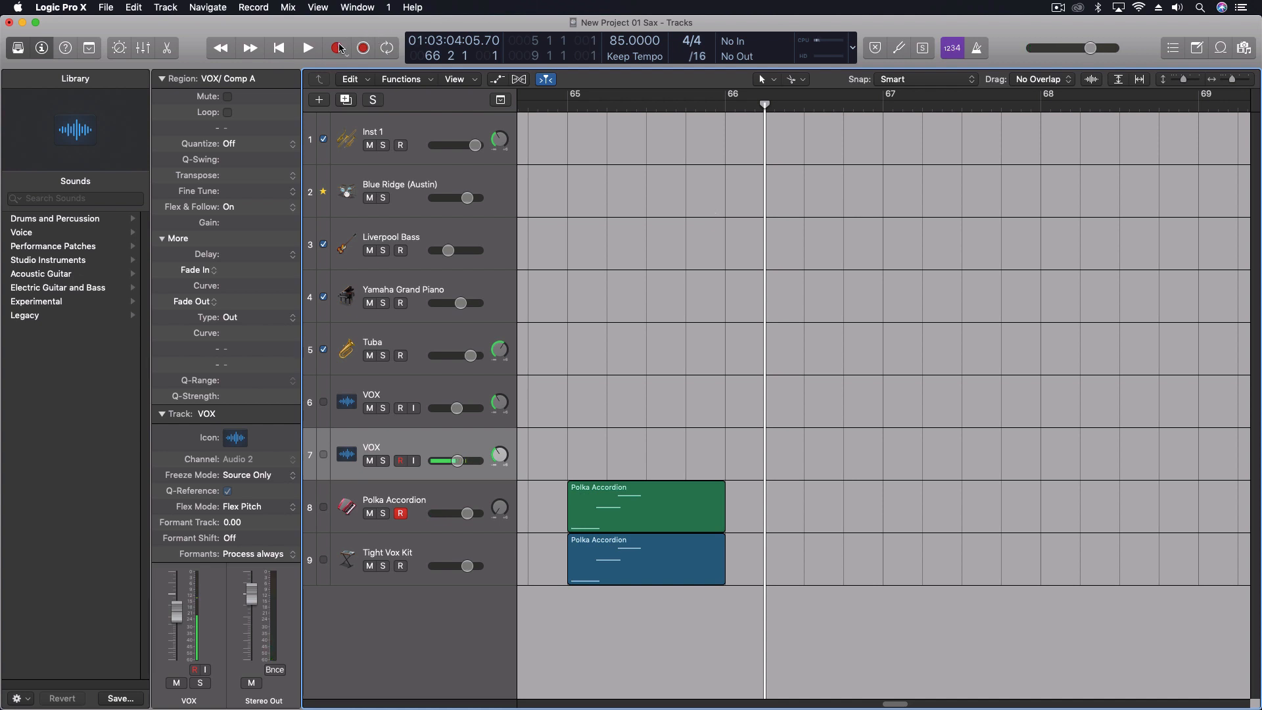
Record a short audio take onto the second VOX track around bars 66–68.
{"action": "left_click", "coordinate": [306, 47]}
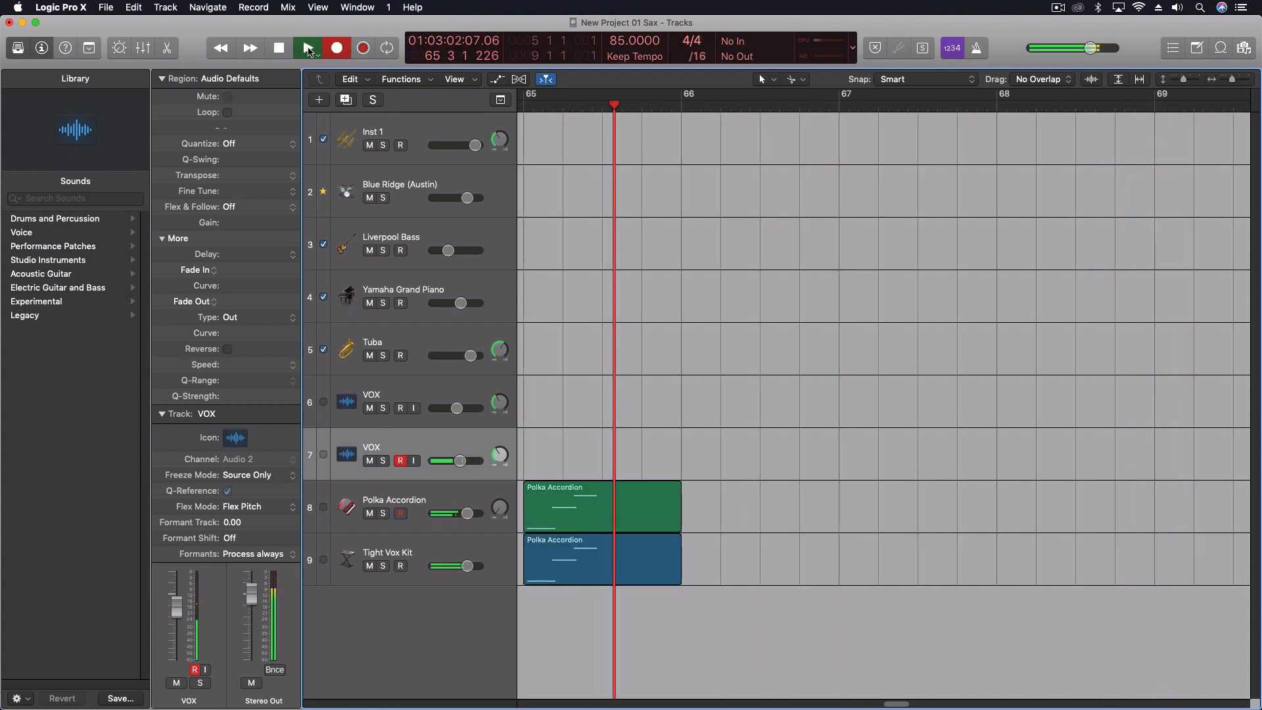
{"action": "left_click", "coordinate": [306, 47]}
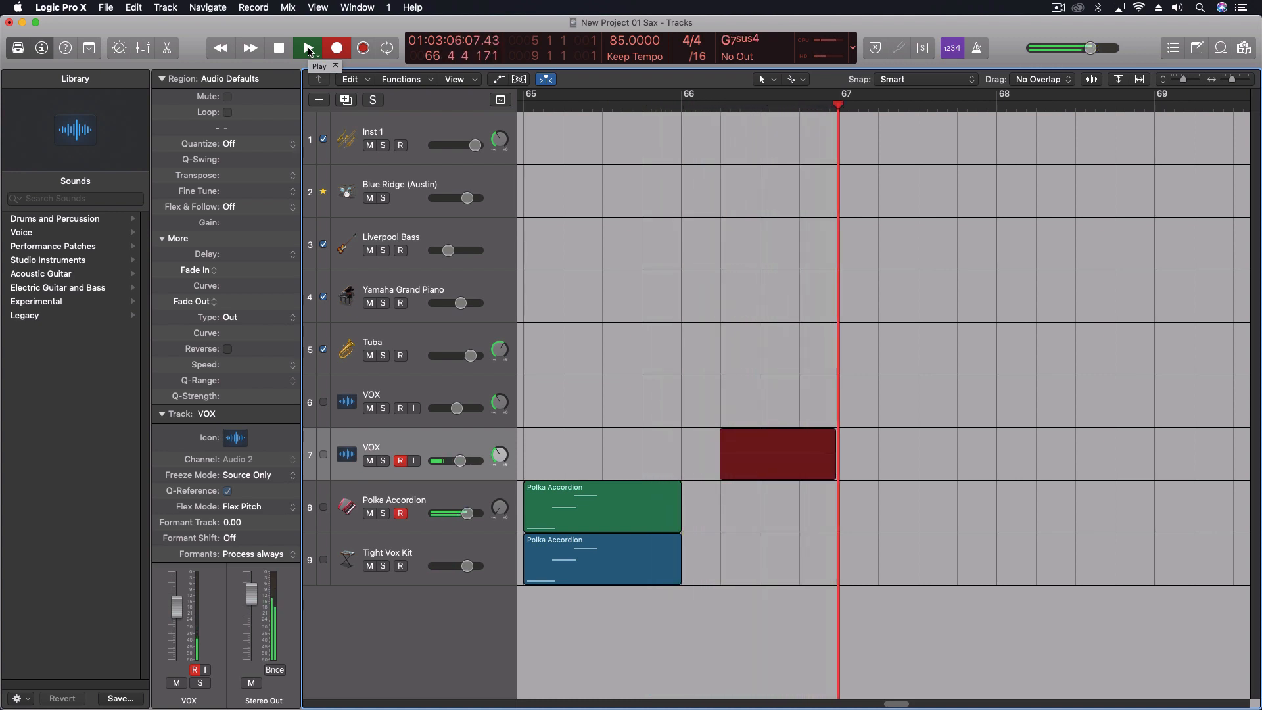
{"action": "left_click", "coordinate": [309, 48]}
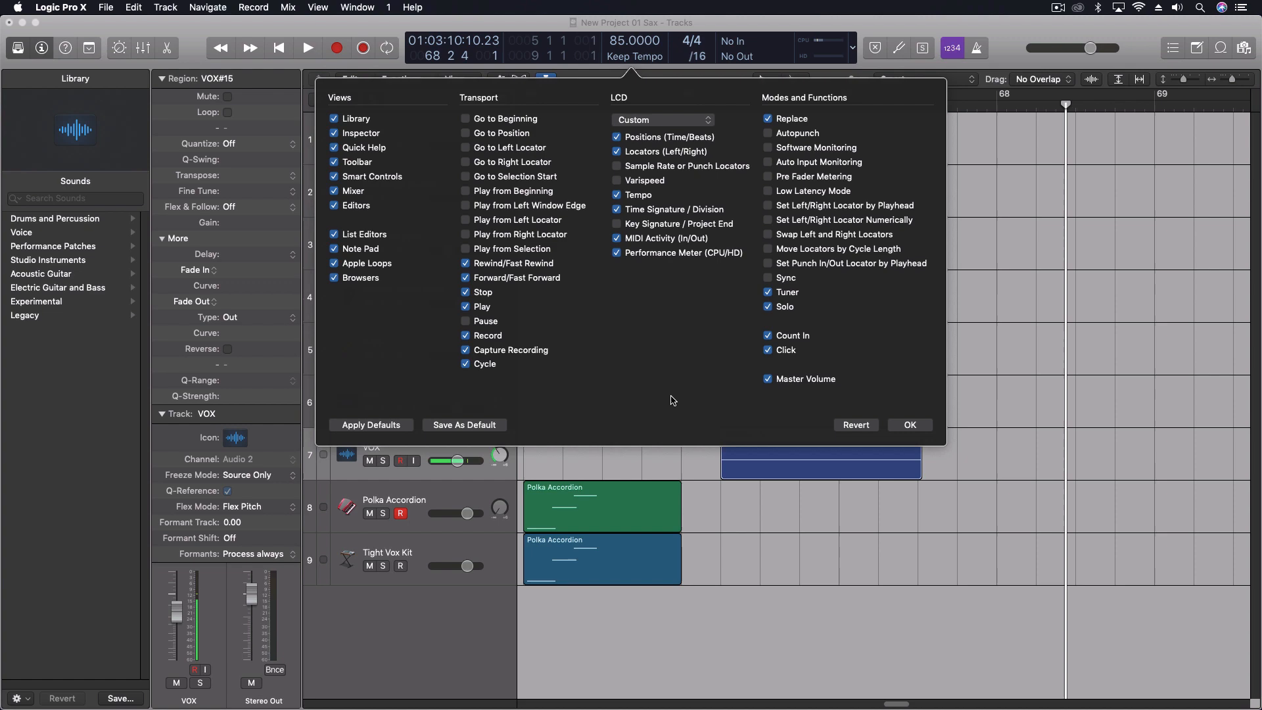
Dismiss the Customize Control Bar and Display options with OK.
{"action": "left_click", "coordinate": [910, 425]}
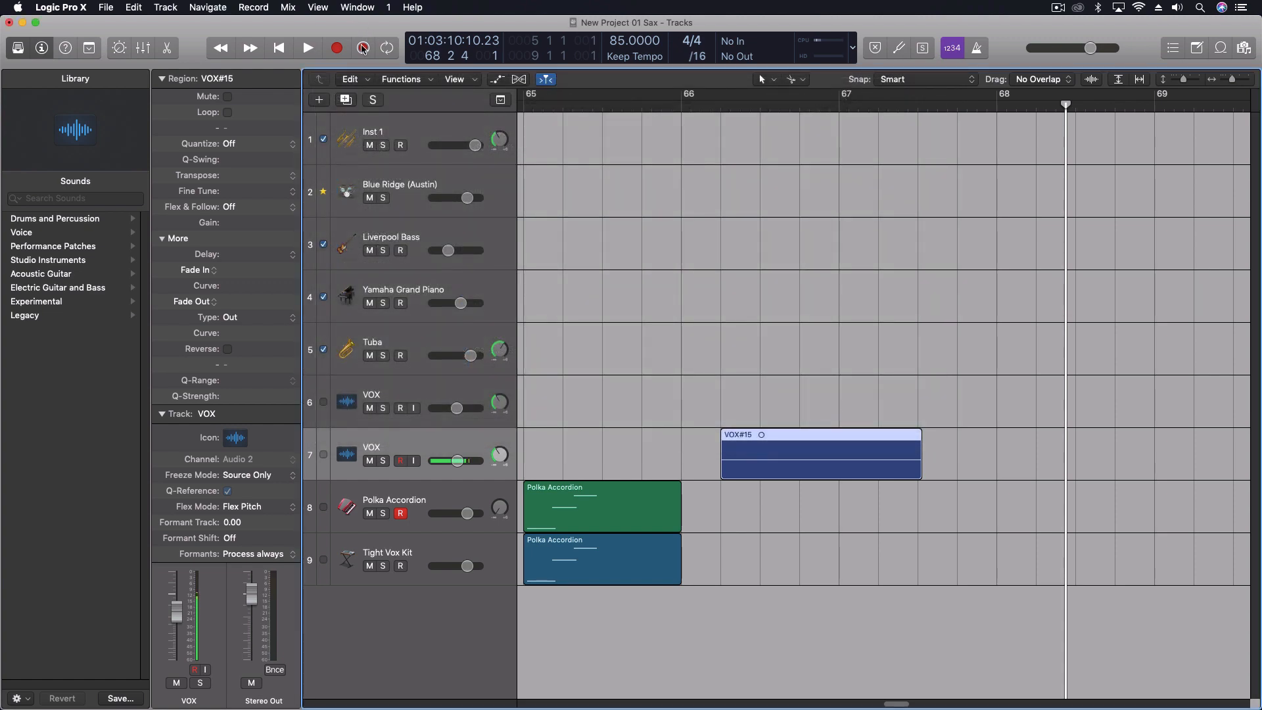
{"action": "mouse_move", "coordinate": [362, 48]}
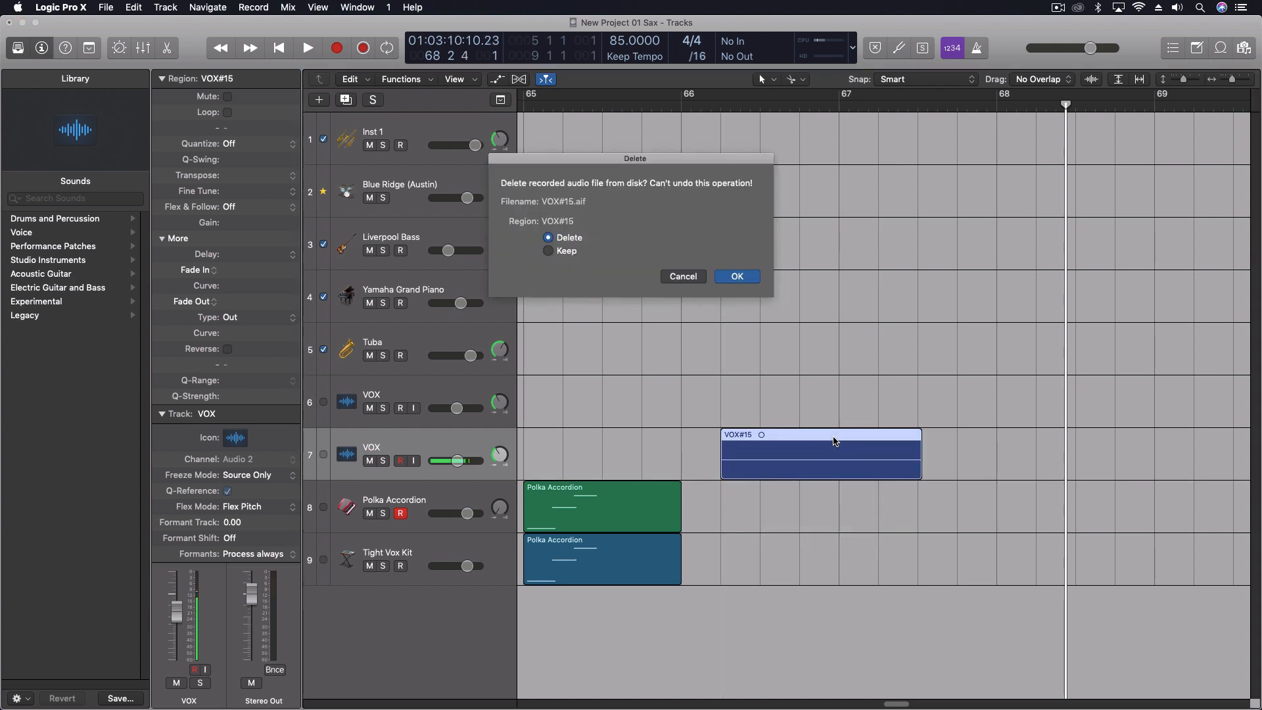
Delete the VOX#15 region, choosing Keep so its audio file stays on disk.
{"action": "left_click", "coordinate": [547, 250]}
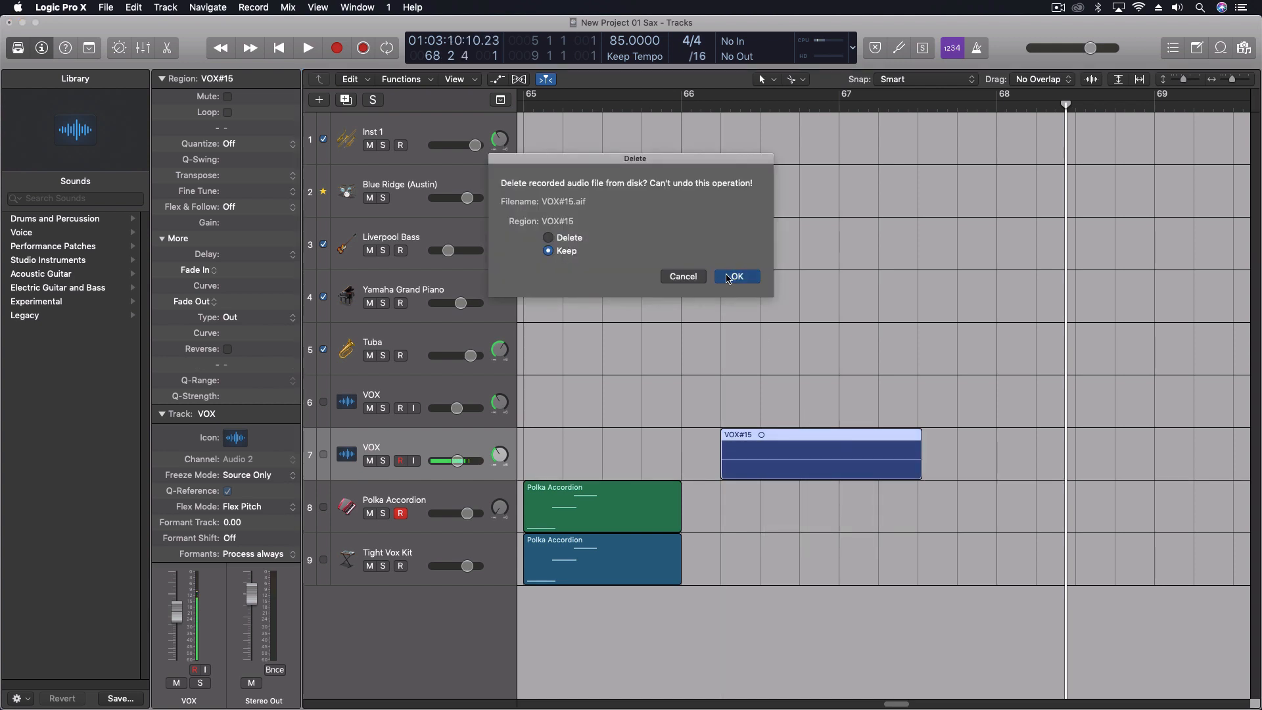
{"action": "left_click", "coordinate": [736, 276]}
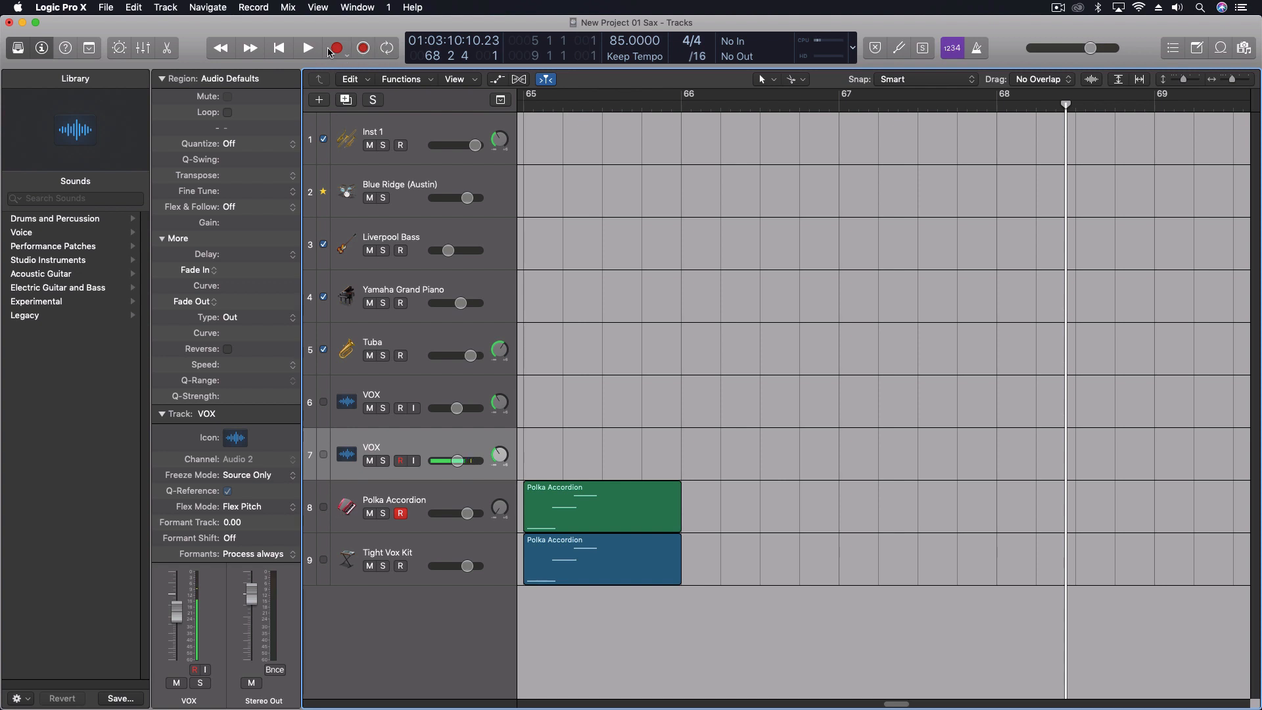
{"action": "mouse_move", "coordinate": [306, 48]}
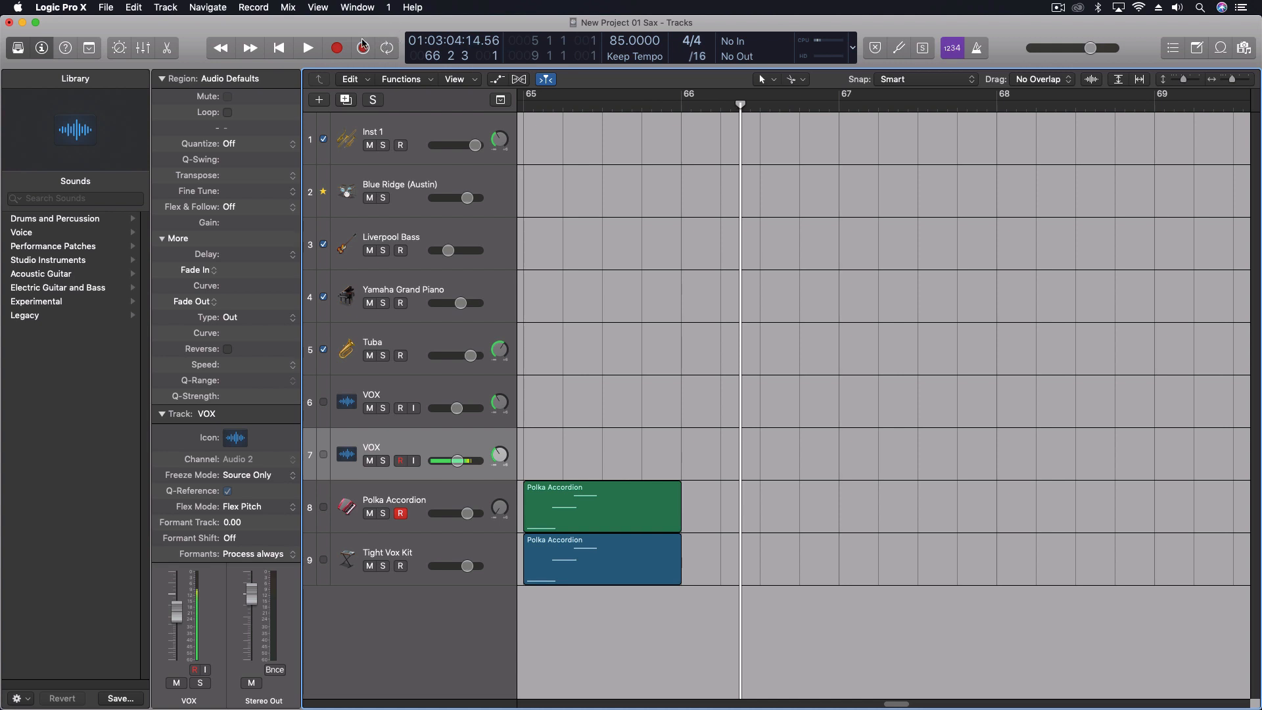
Record and remove a Polka Accordion take at bars 66–68, then go to the File menu.
{"action": "left_click", "coordinate": [308, 47]}
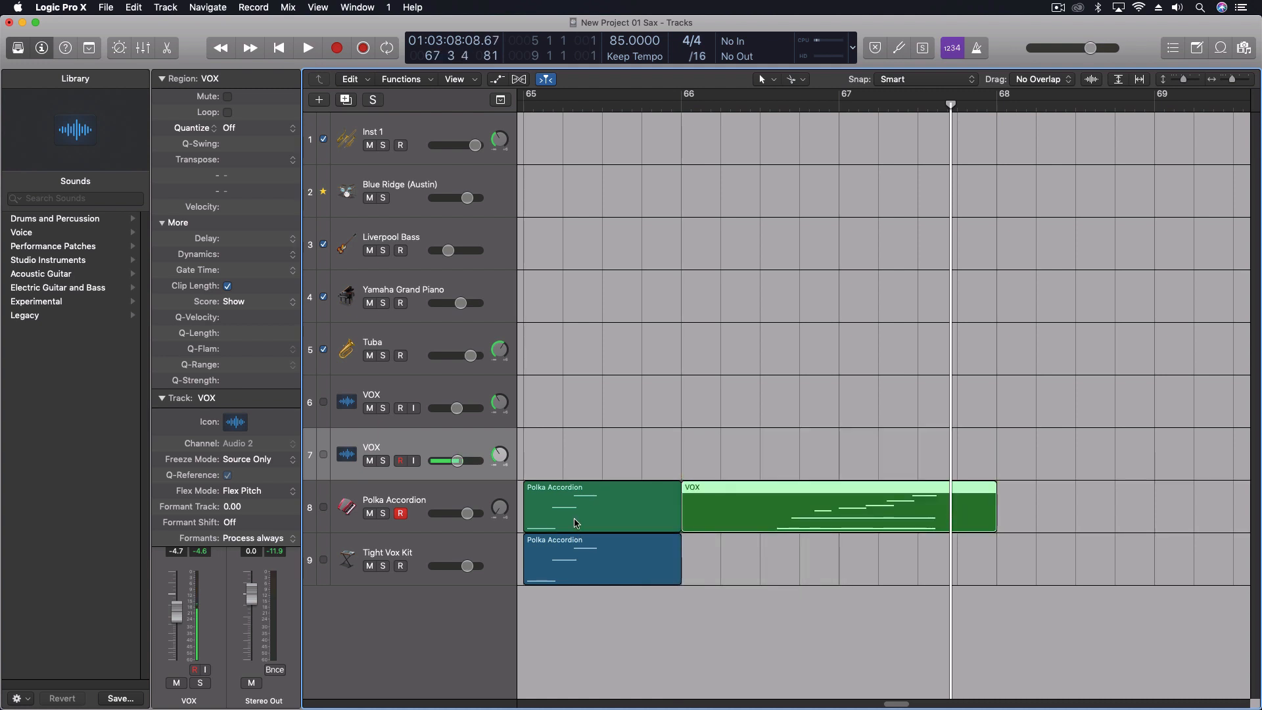
{"action": "mouse_move", "coordinate": [831, 490]}
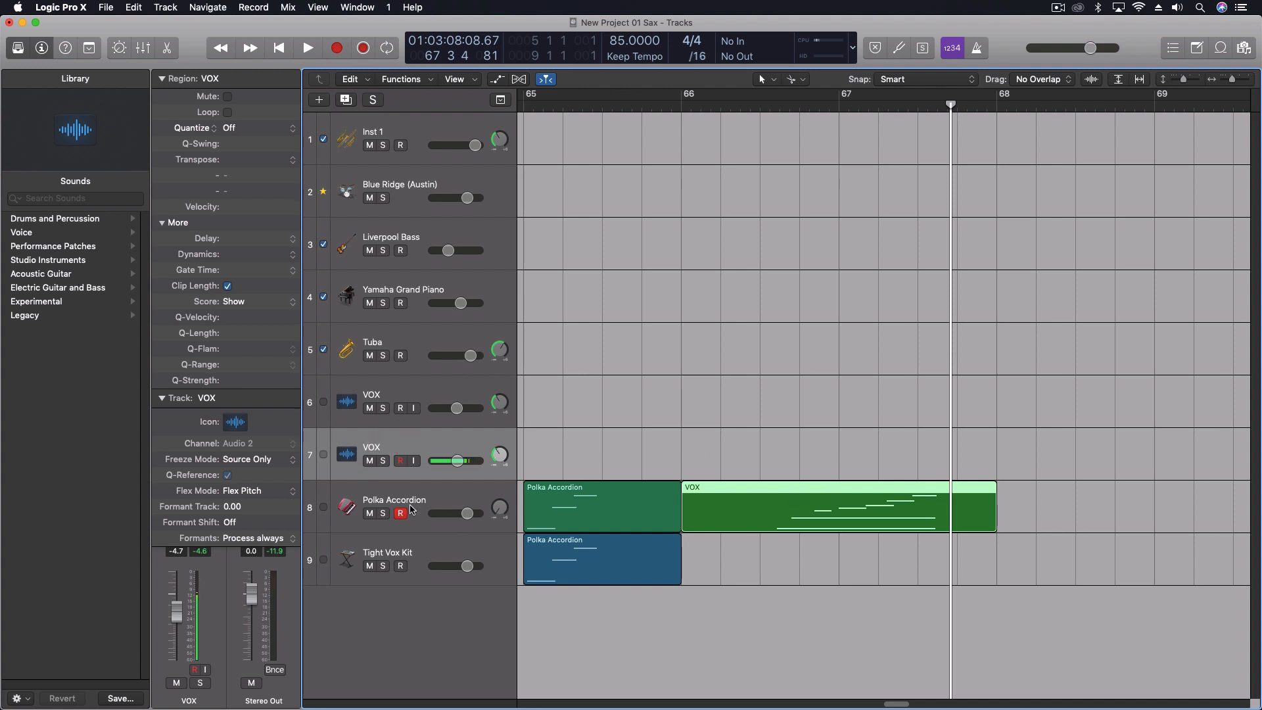
{"action": "mouse_move", "coordinate": [411, 495]}
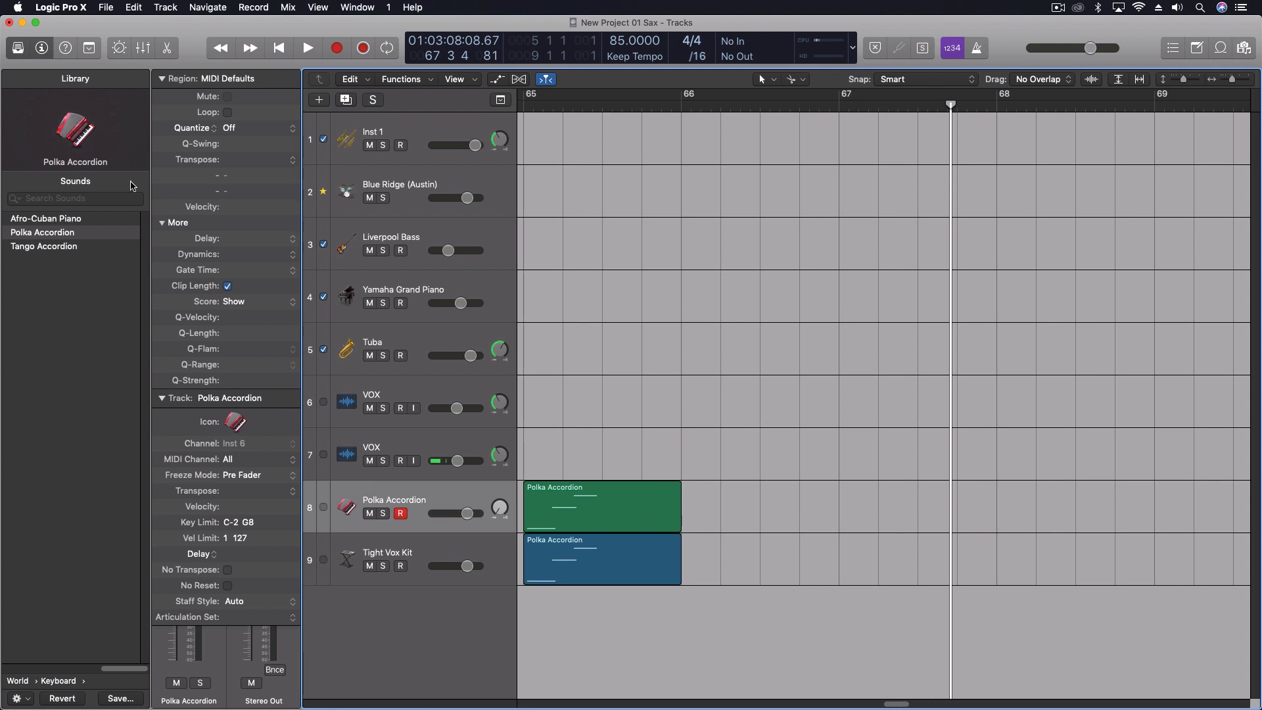
{"action": "left_click", "coordinate": [105, 6]}
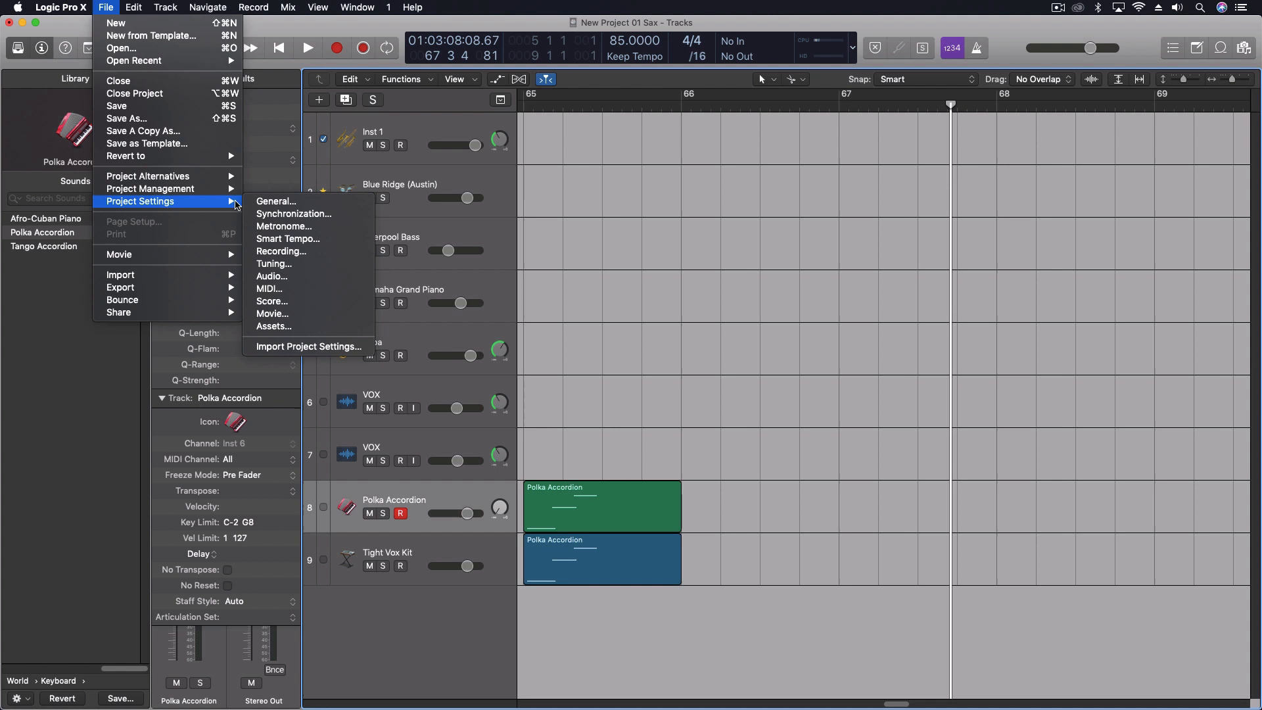
{"action": "mouse_move", "coordinate": [266, 205]}
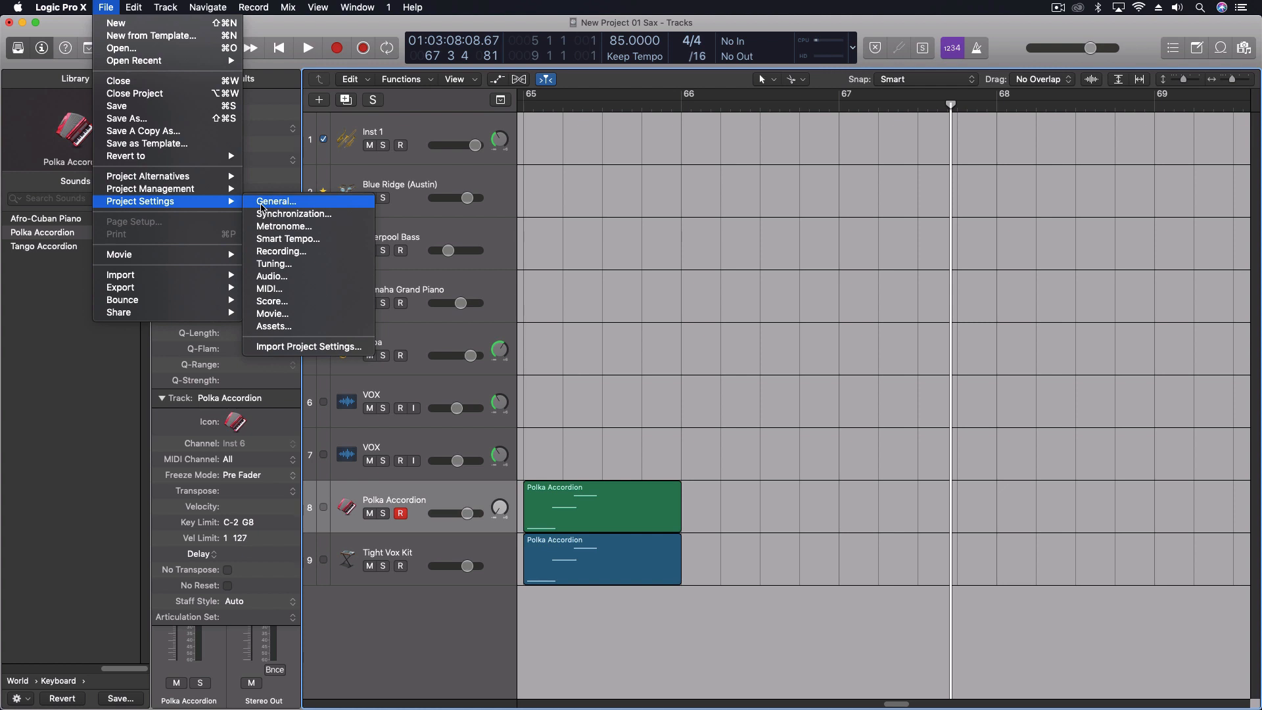
{"action": "mouse_move", "coordinate": [293, 213]}
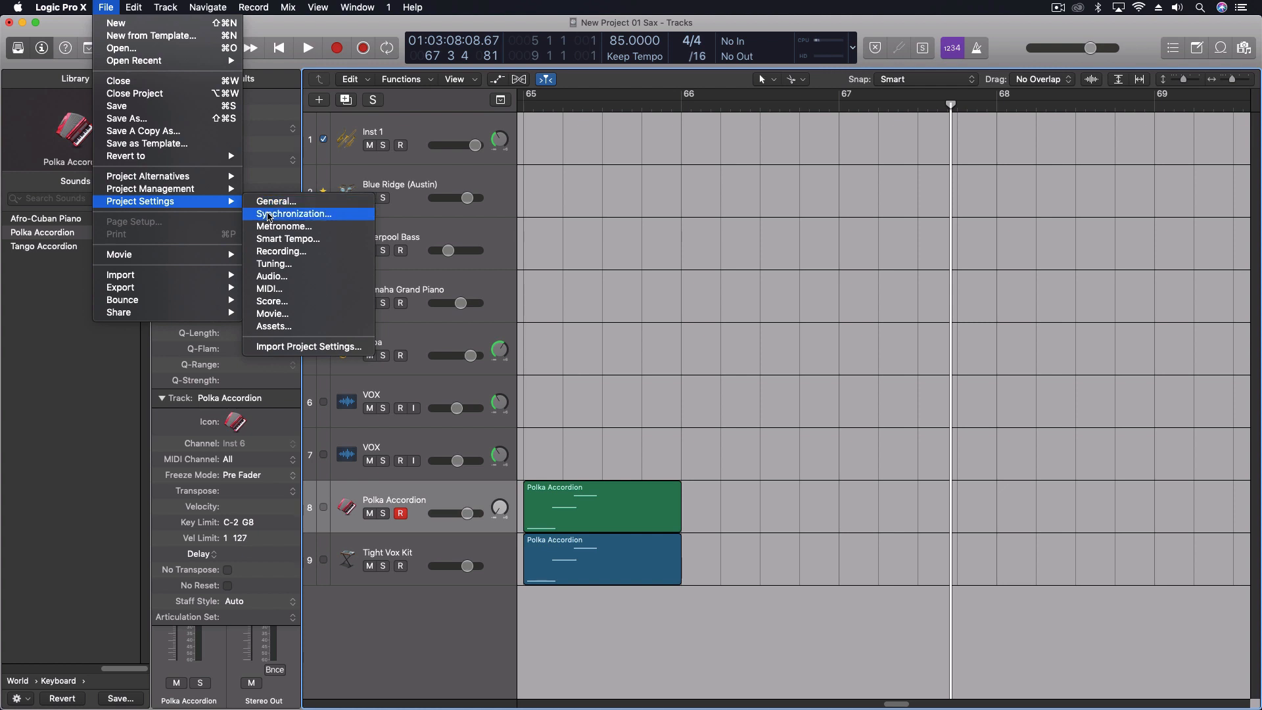
{"action": "mouse_move", "coordinate": [287, 251]}
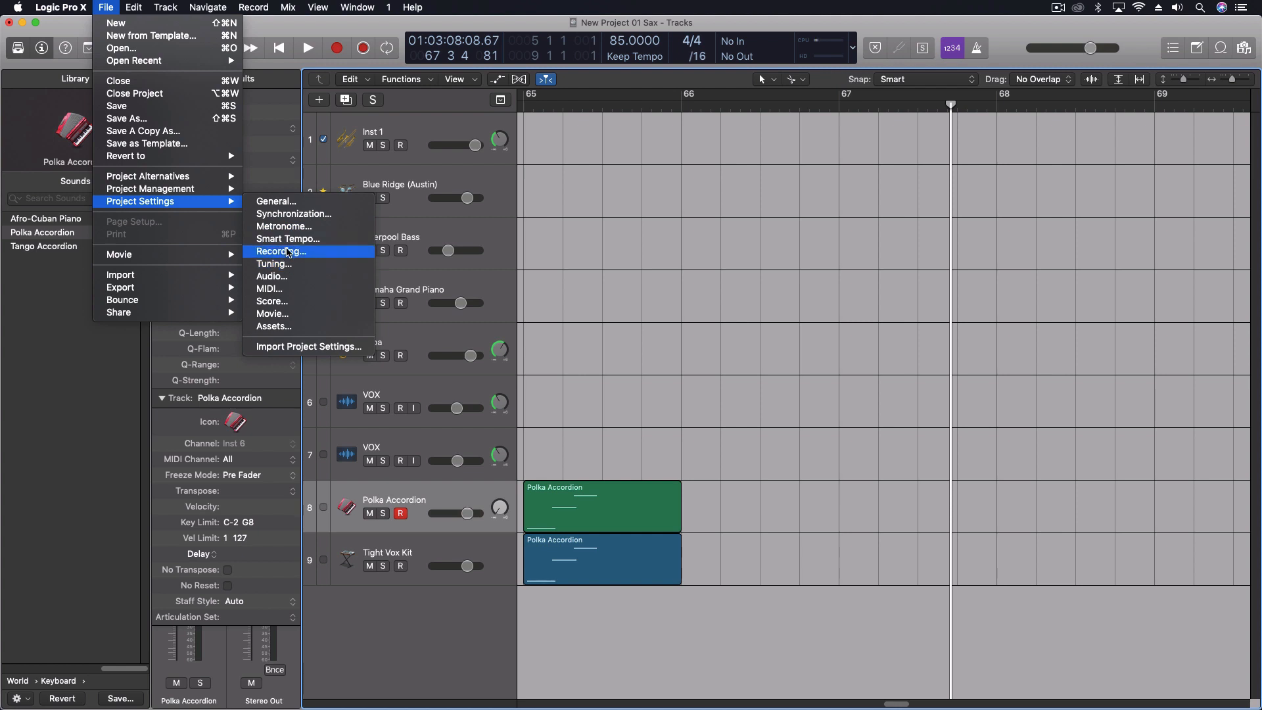
Enable 'Auto demix by channel if multitrack recording' in Project Settings > Recording and close the window.
{"action": "left_click", "coordinate": [282, 251]}
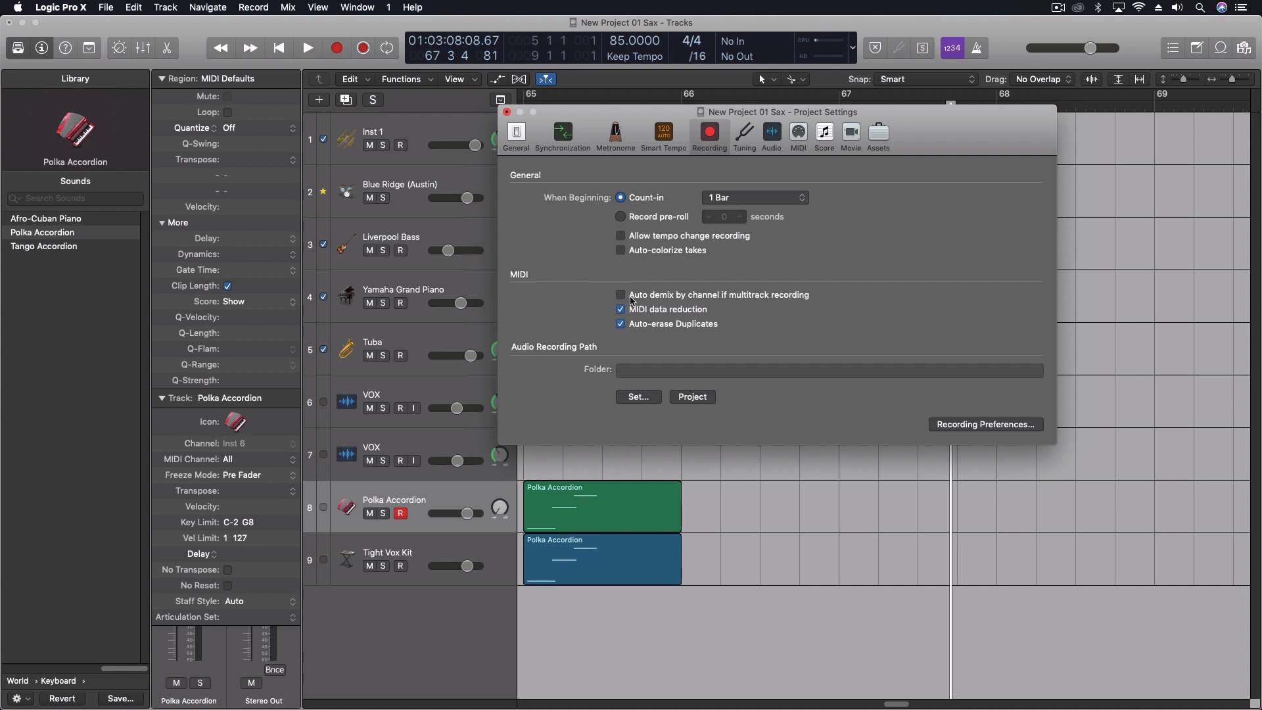
{"action": "left_click", "coordinate": [620, 294]}
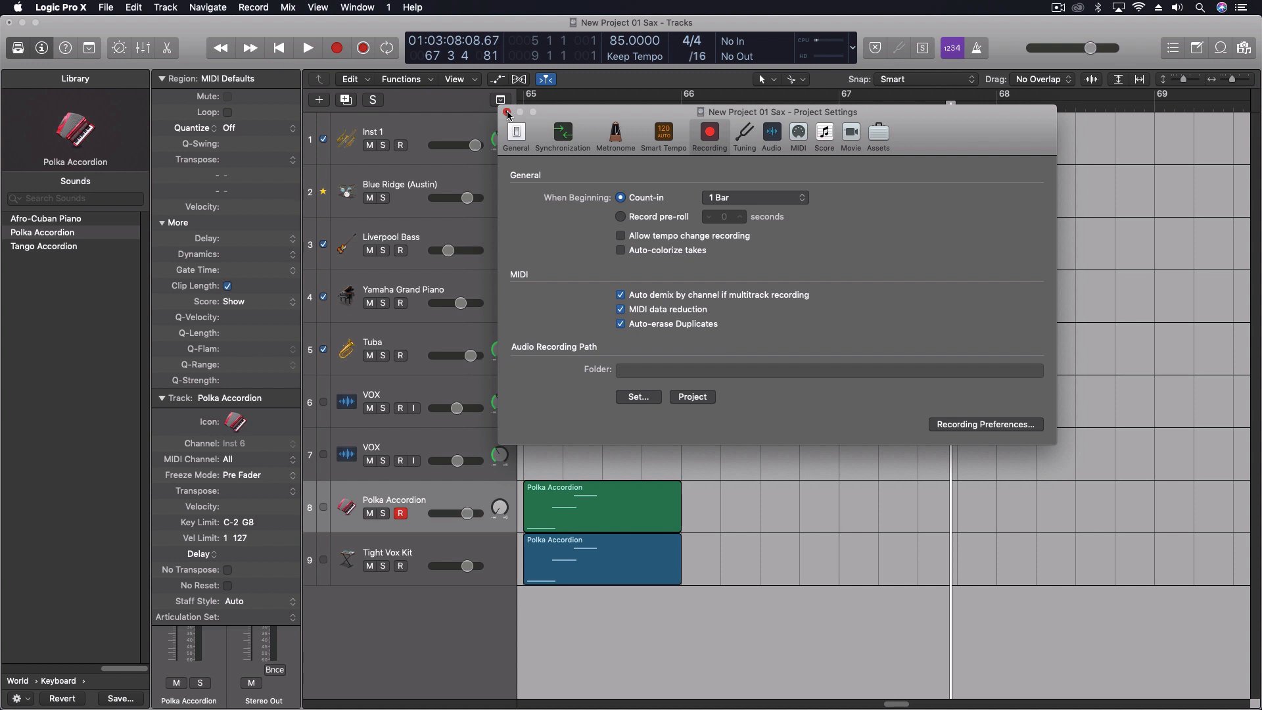
{"action": "left_click", "coordinate": [508, 112]}
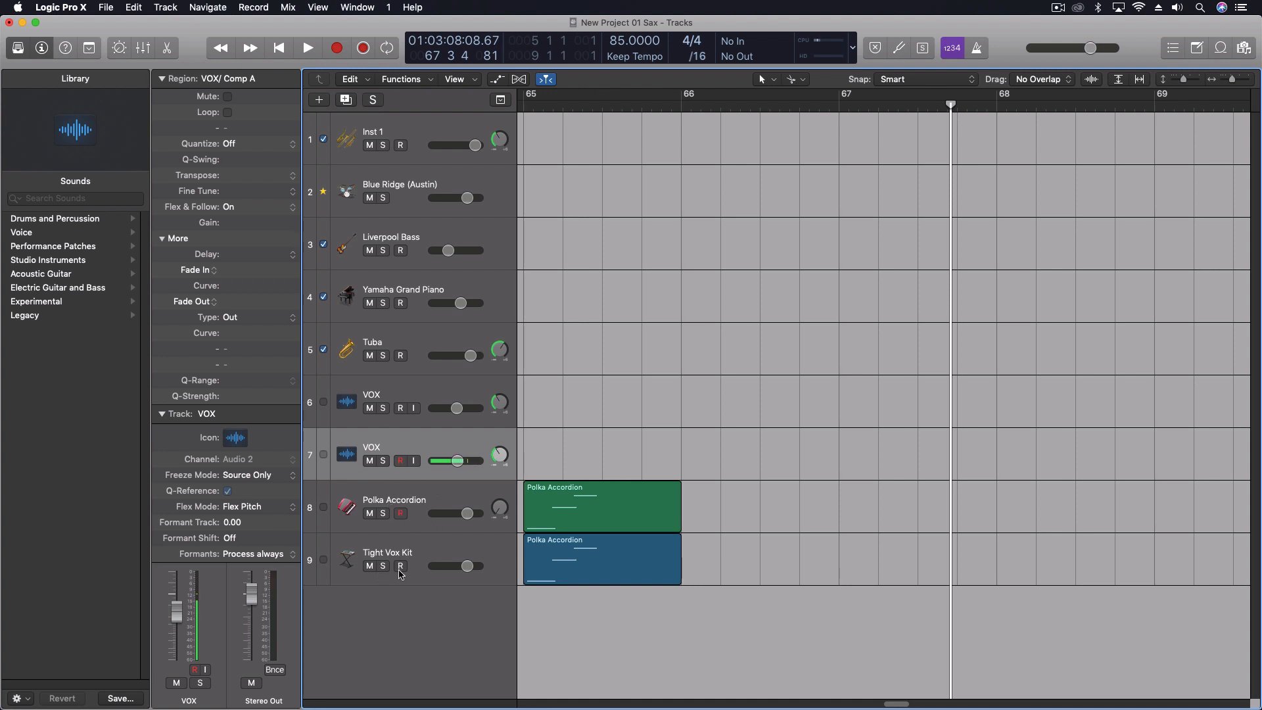
{"action": "mouse_move", "coordinate": [400, 565]}
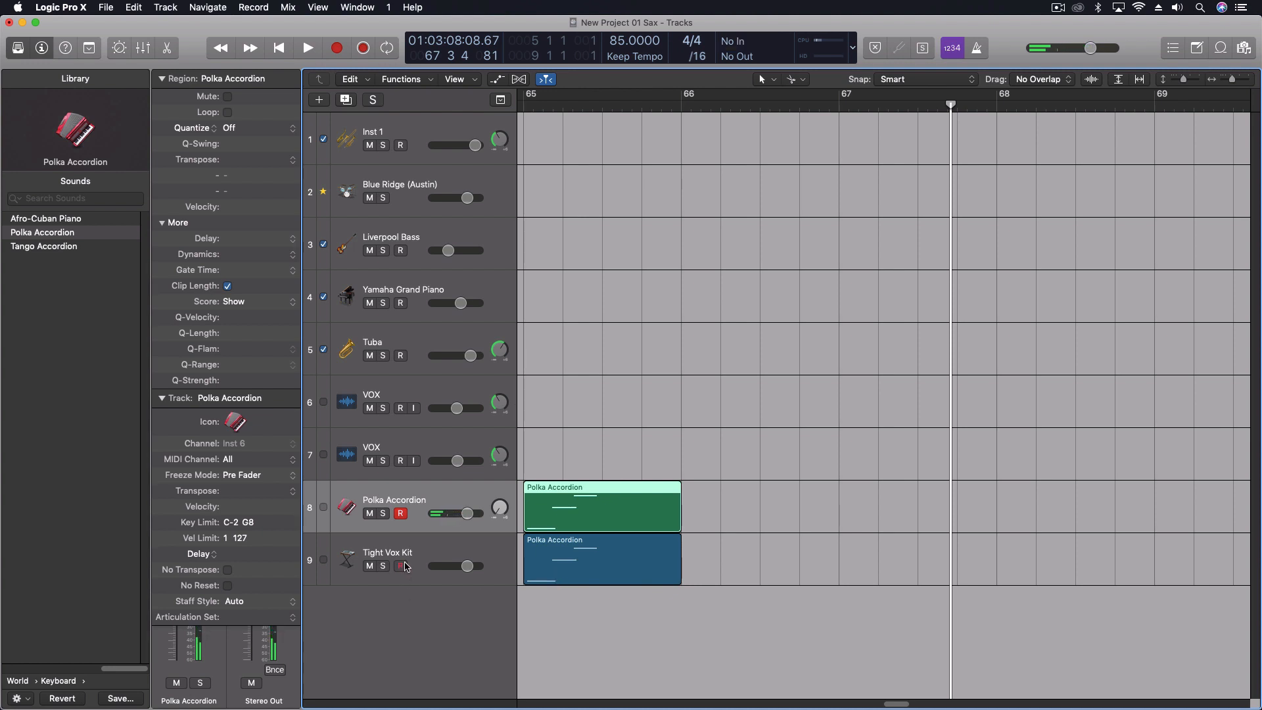
{"action": "mouse_move", "coordinate": [400, 565]}
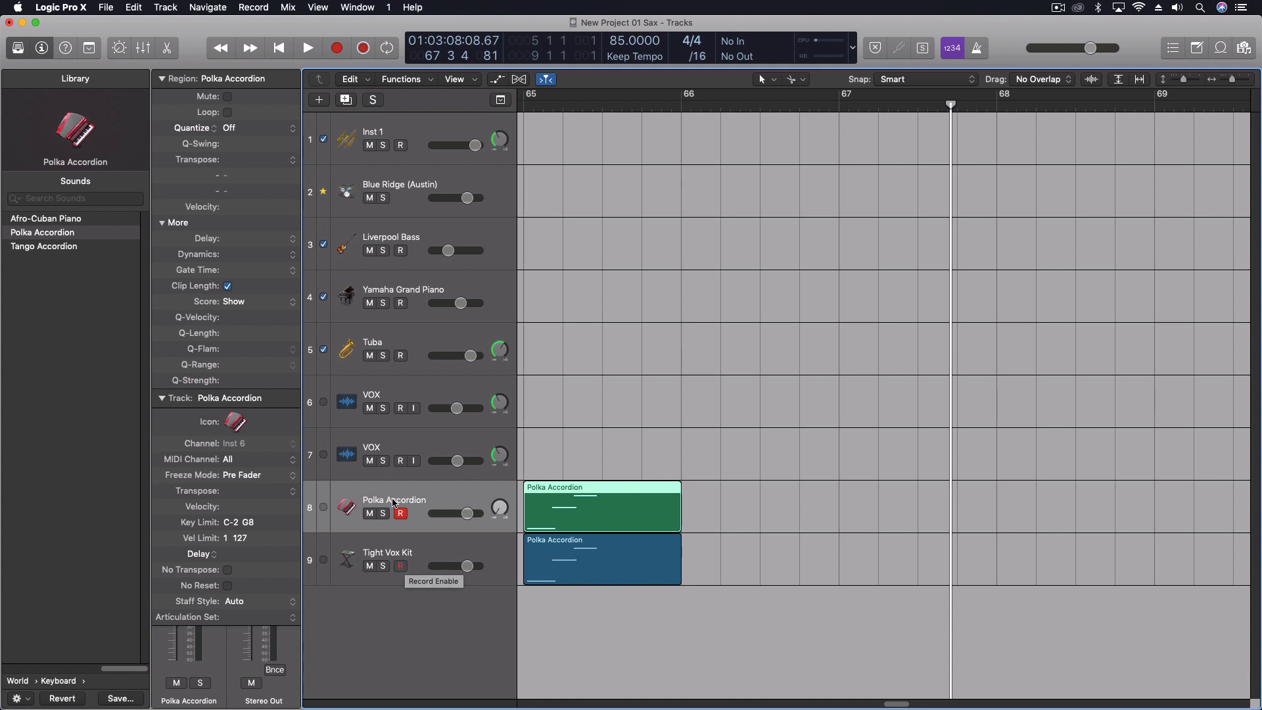
{"action": "left_click", "coordinate": [308, 47]}
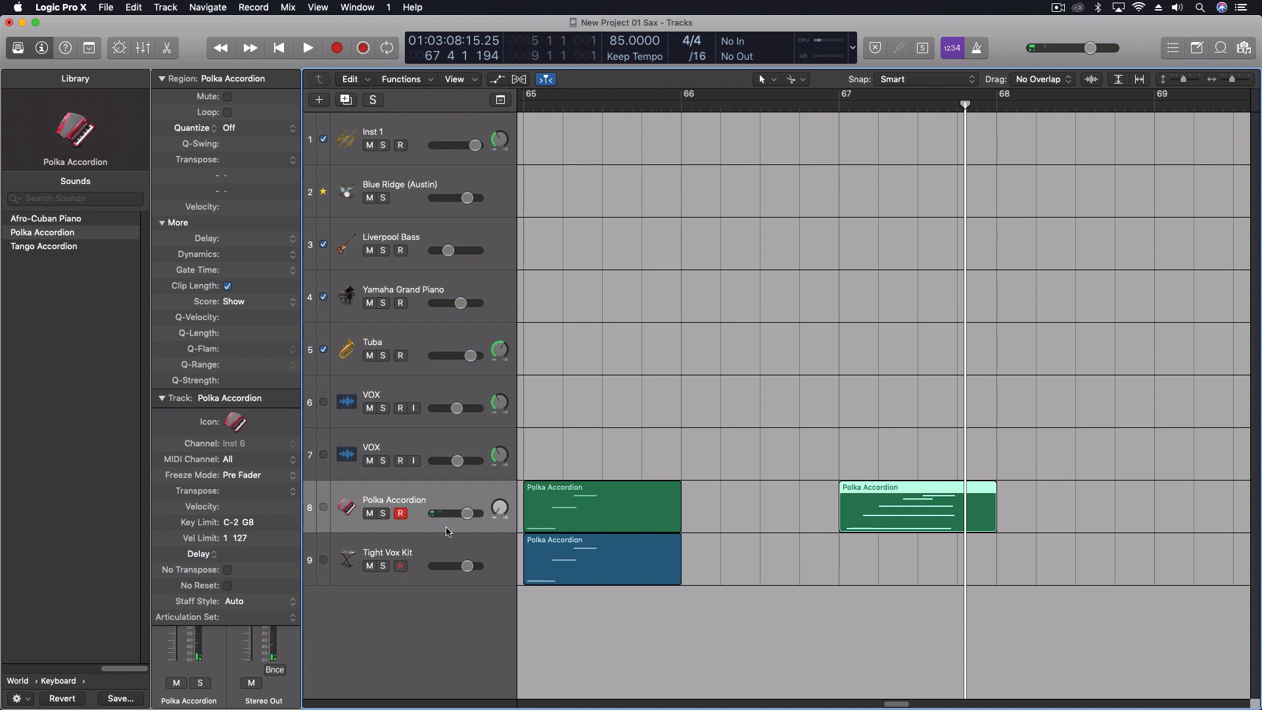
{"action": "mouse_move", "coordinate": [470, 531]}
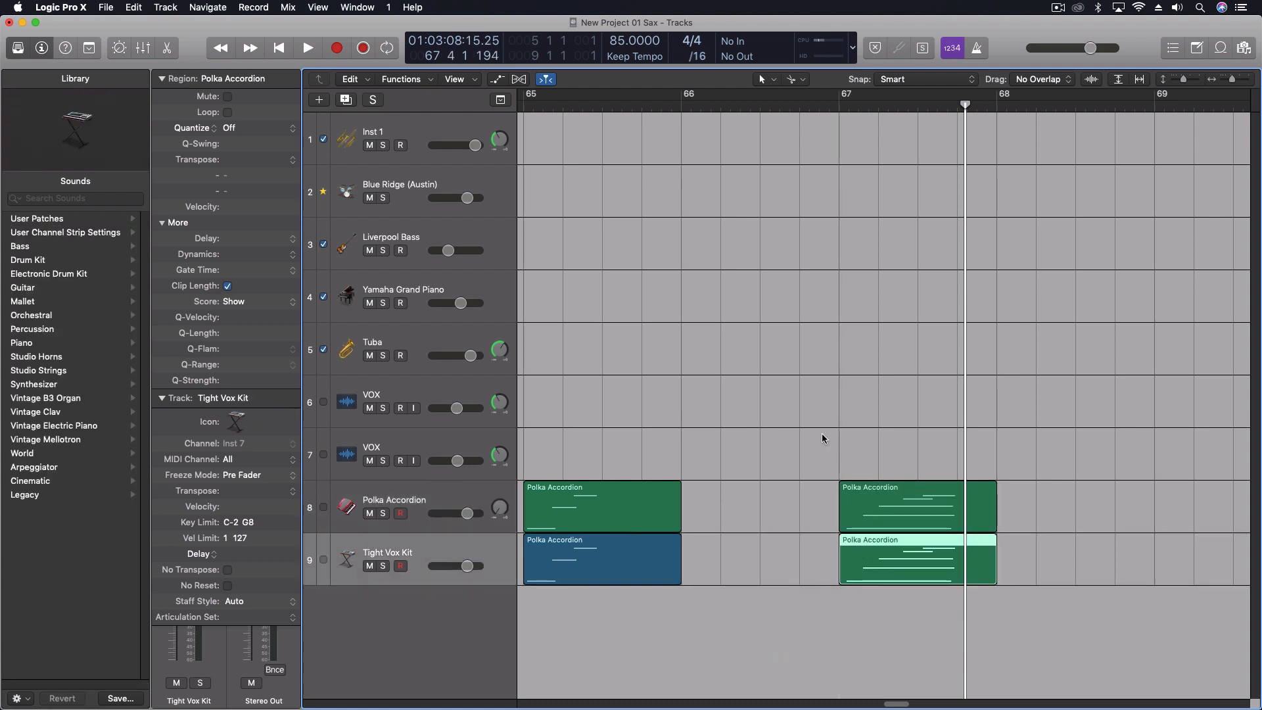
{"action": "mouse_move", "coordinate": [815, 498]}
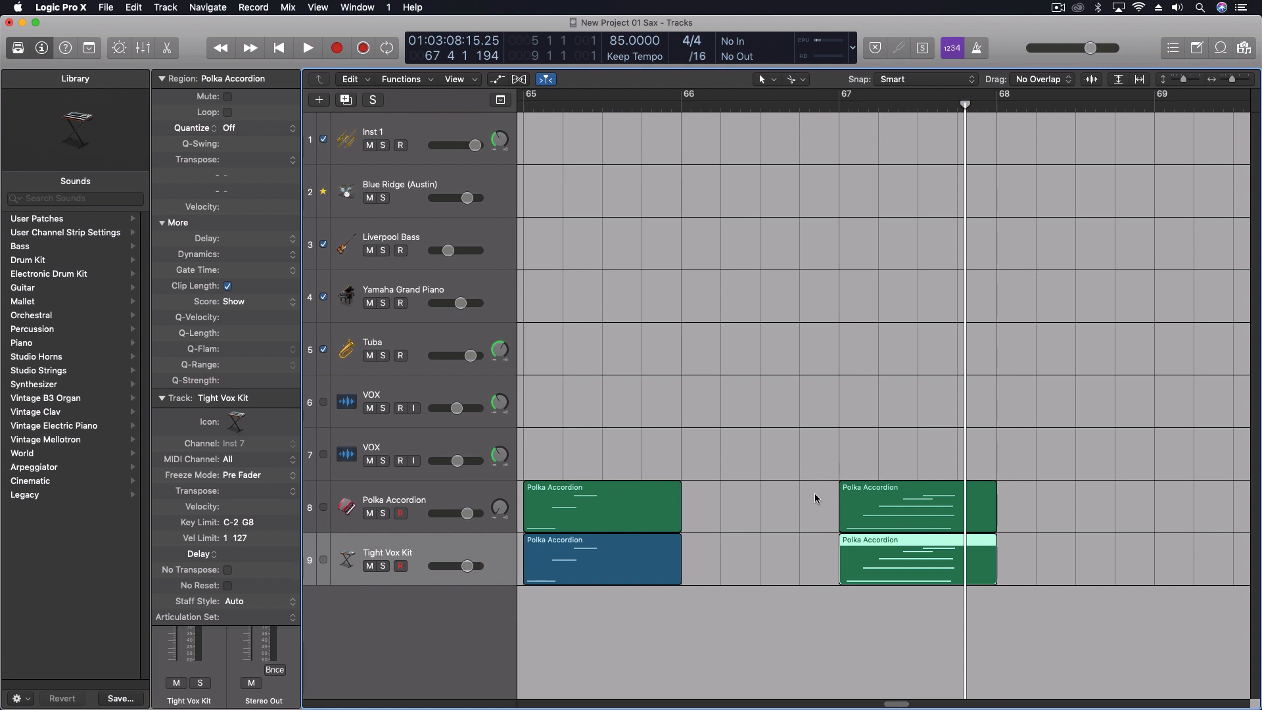
{"action": "mouse_move", "coordinate": [825, 497]}
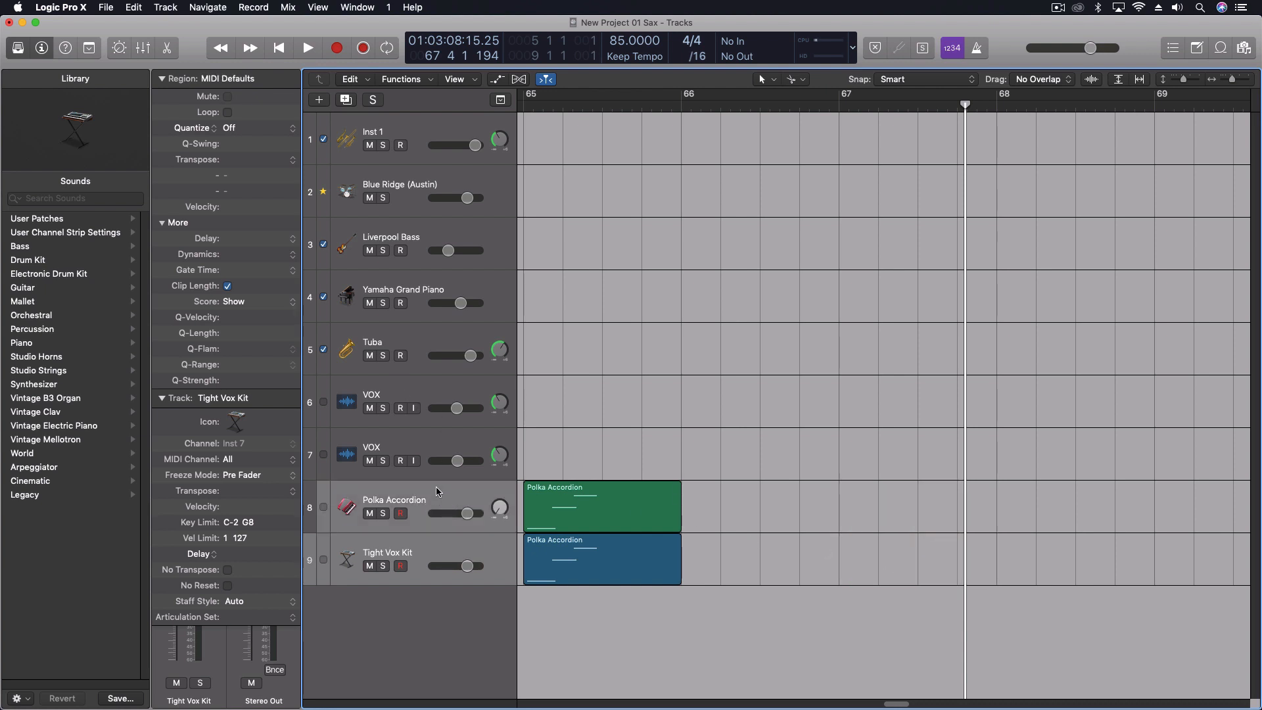
{"action": "mouse_move", "coordinate": [407, 335]}
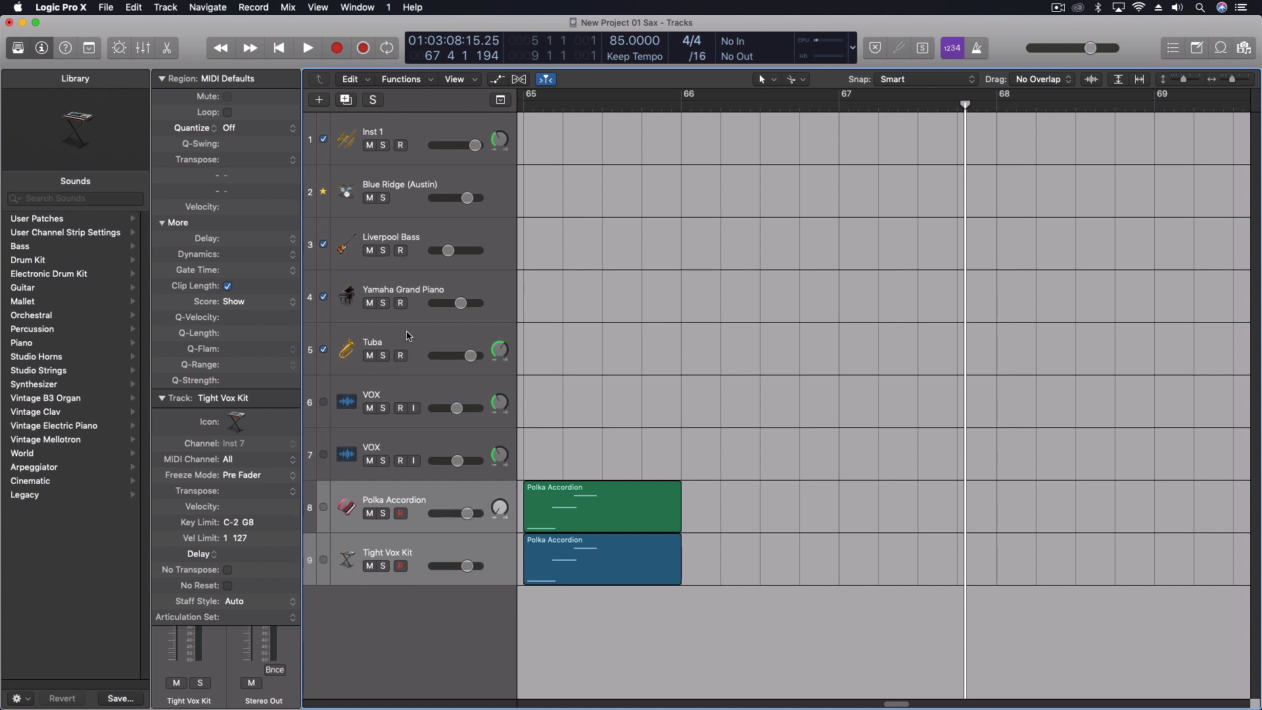
Move track focus from Polka Accordion to the Tuba track so it becomes record-armed.
{"action": "left_click", "coordinate": [370, 394]}
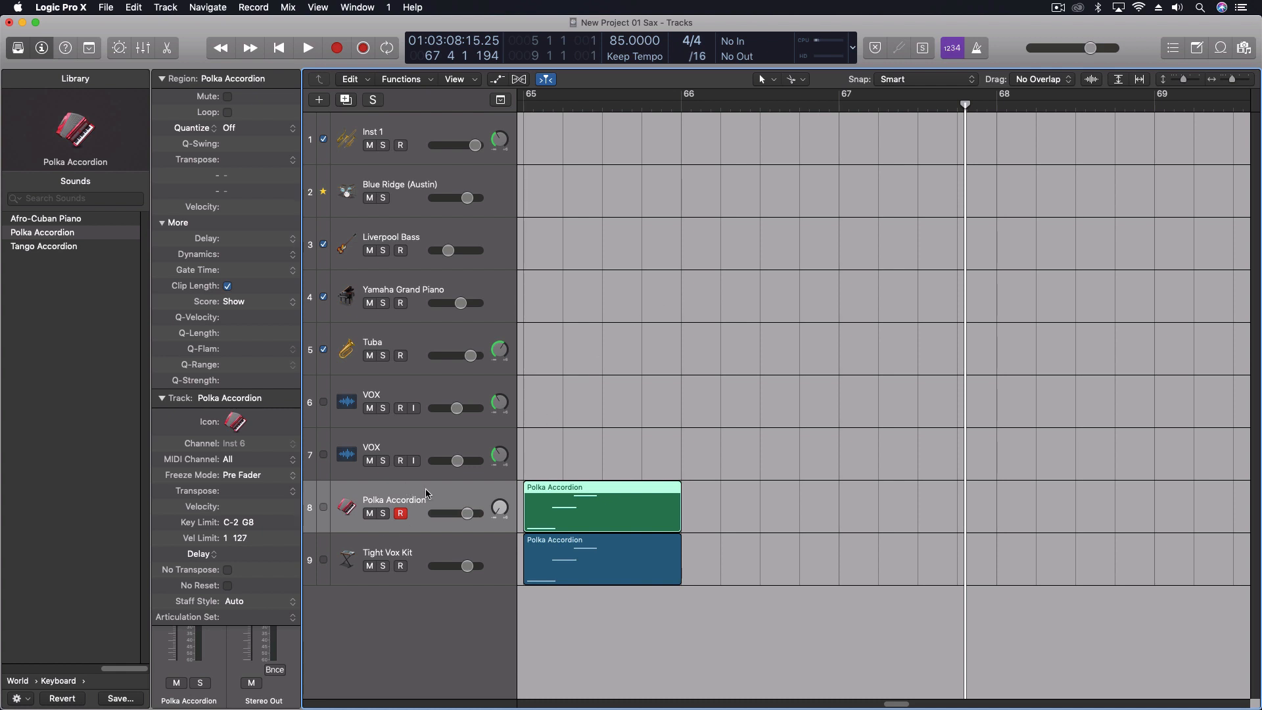
{"action": "mouse_move", "coordinate": [429, 492]}
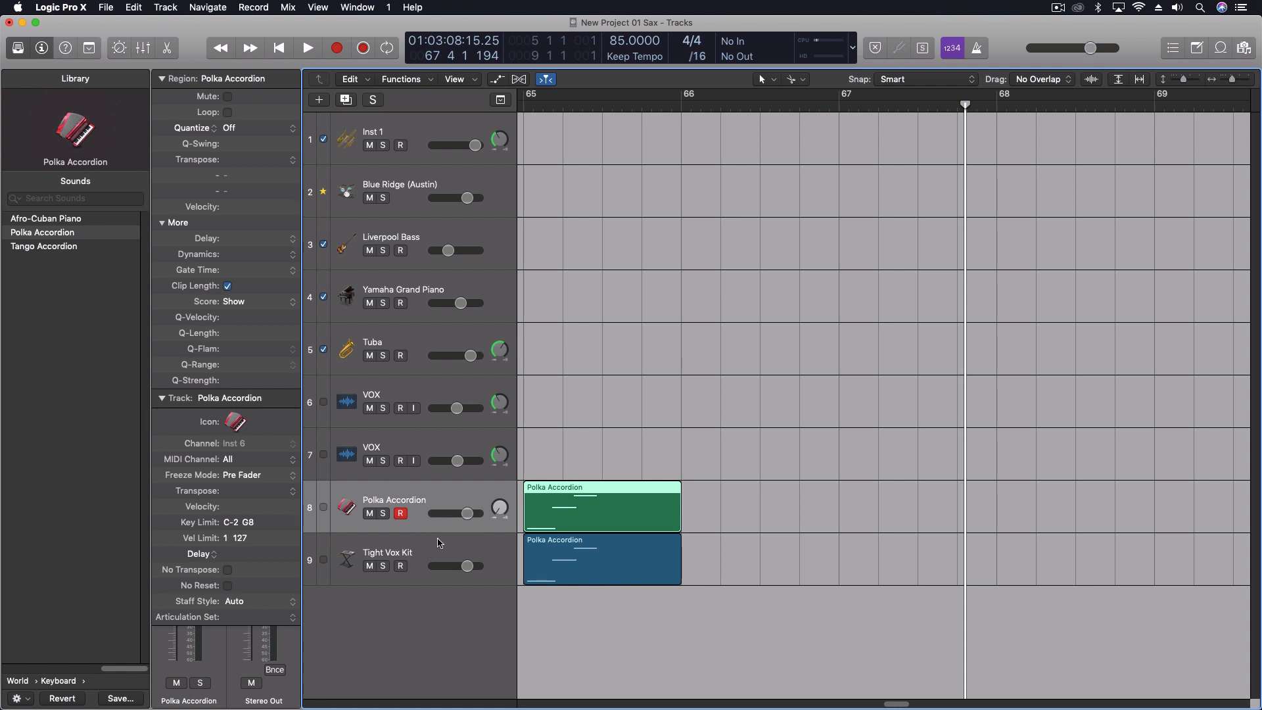
{"action": "mouse_move", "coordinate": [440, 543]}
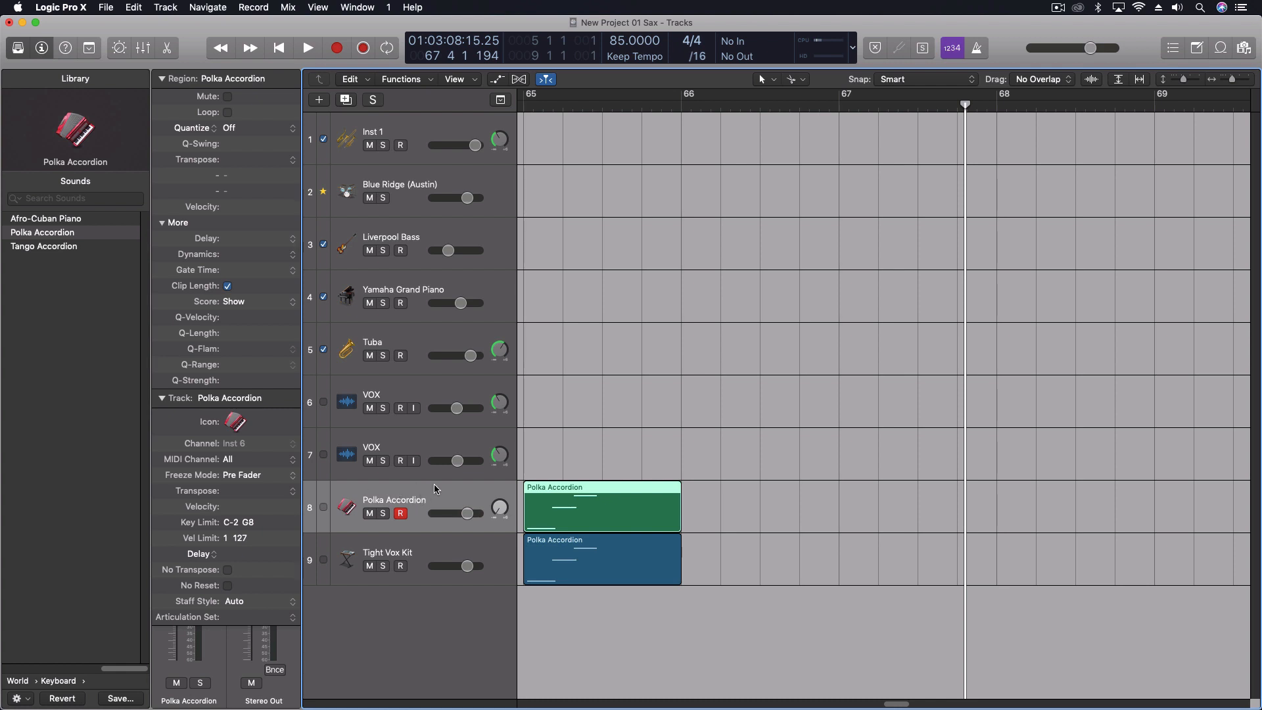
{"action": "mouse_move", "coordinate": [412, 510]}
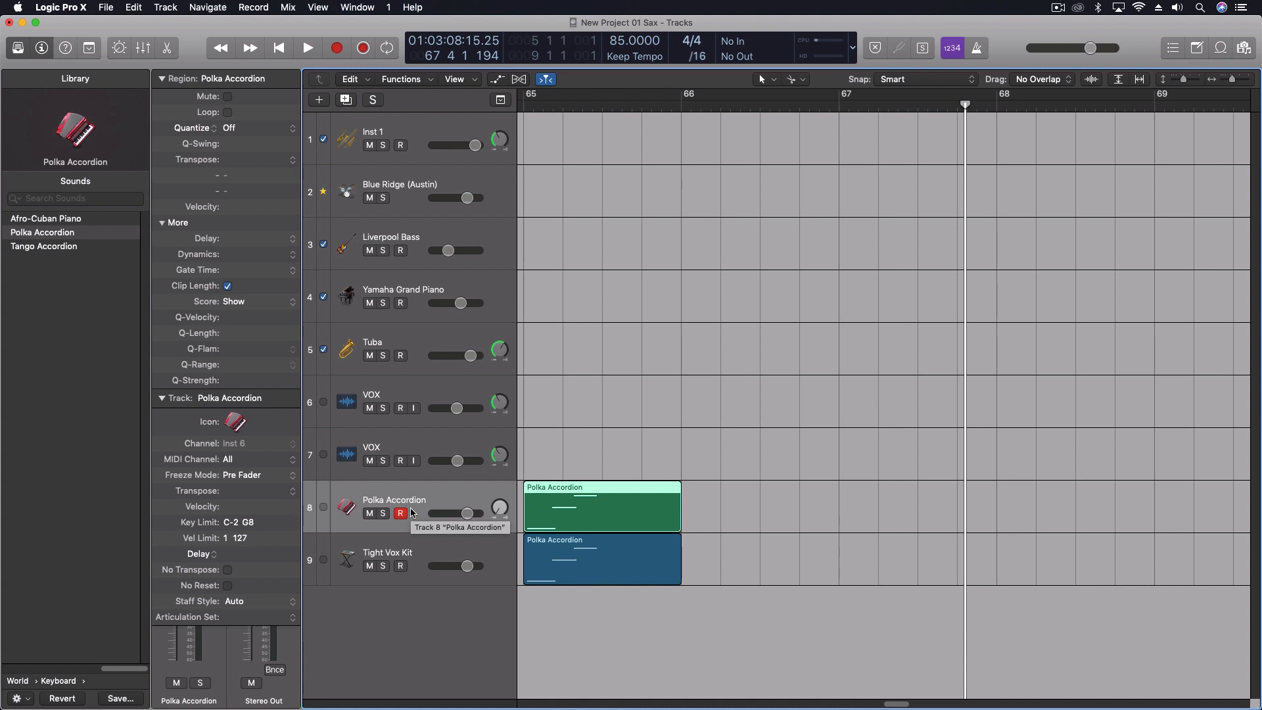
{"action": "mouse_move", "coordinate": [411, 513]}
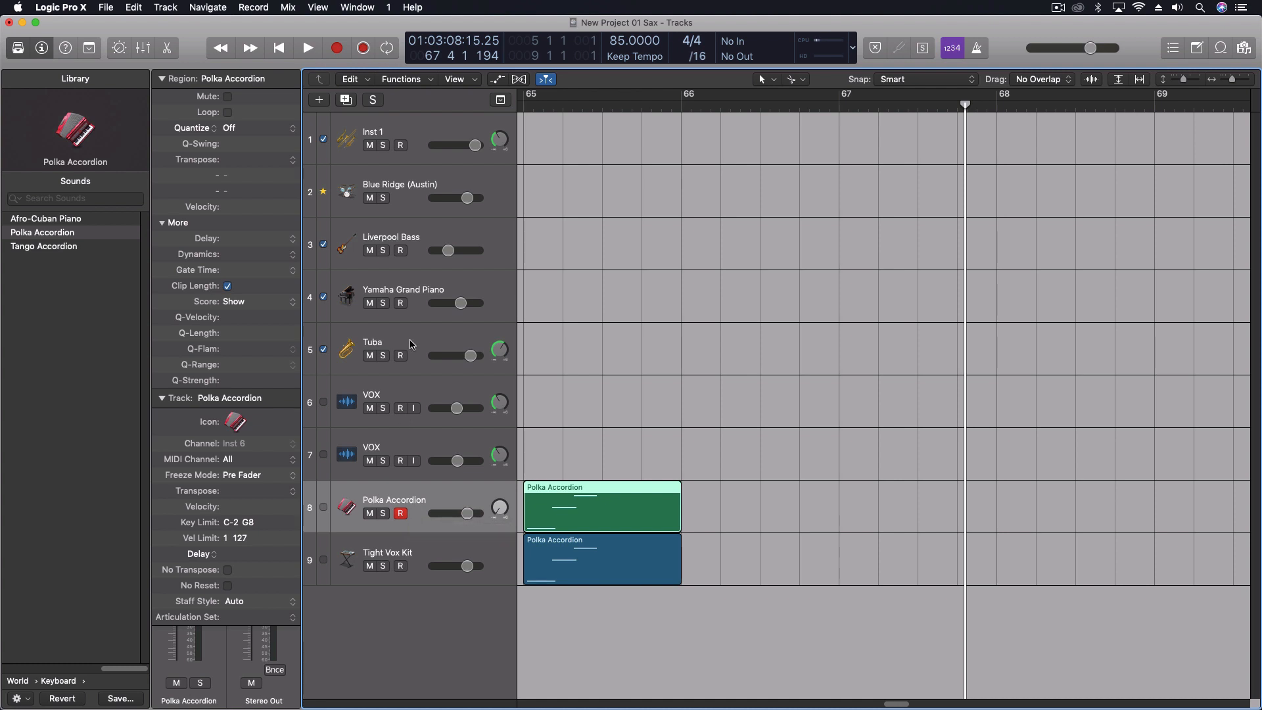
{"action": "left_click", "coordinate": [399, 342]}
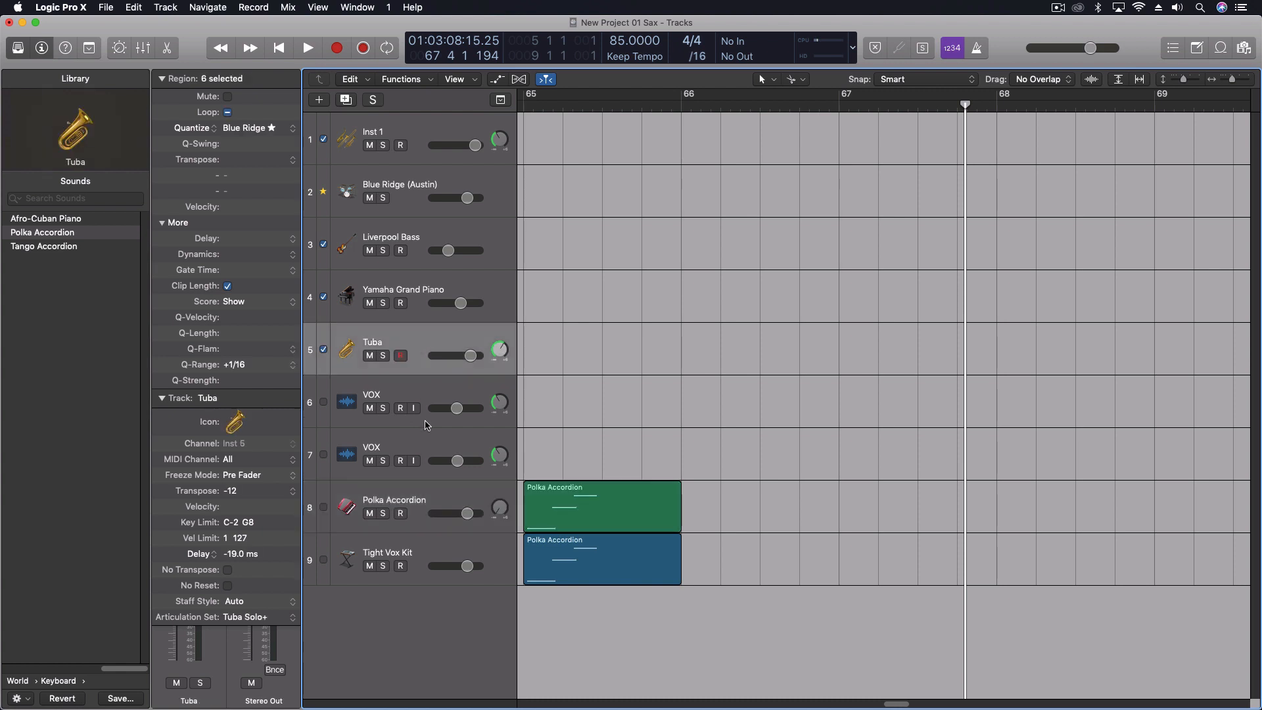